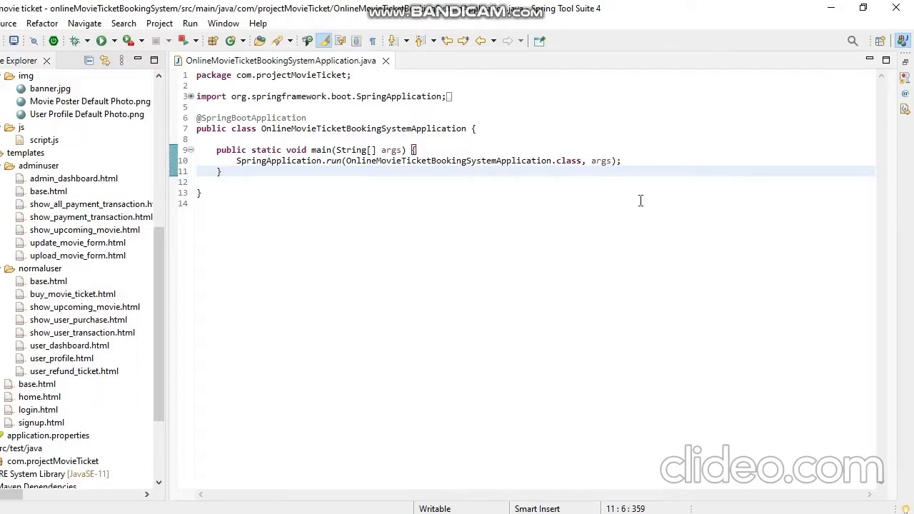
Run the movie ticket booking project as a Spring Boot App from the editor context menu.
click(221, 171)
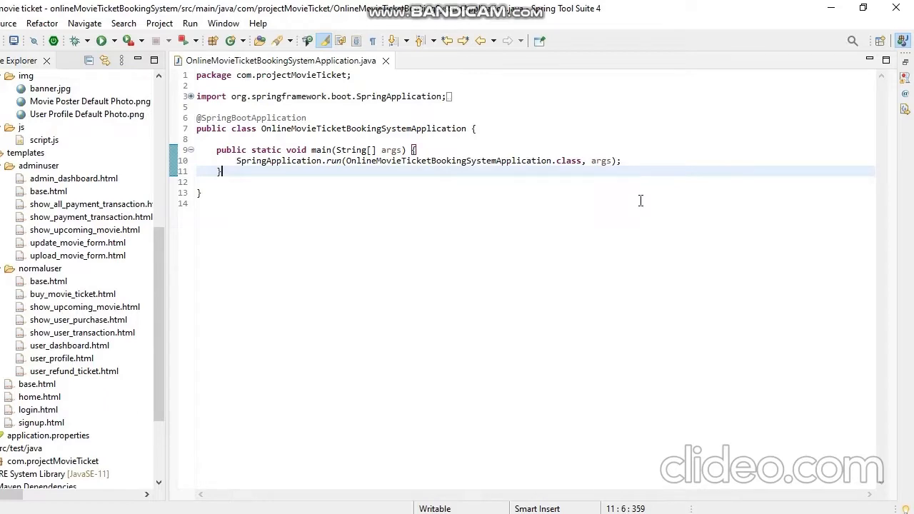
mouse_move(435, 286)
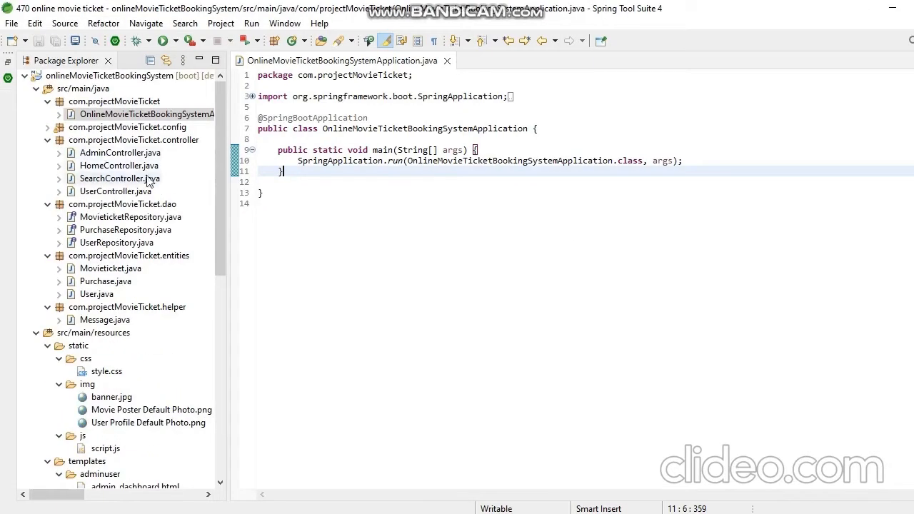
mouse_move(168, 237)
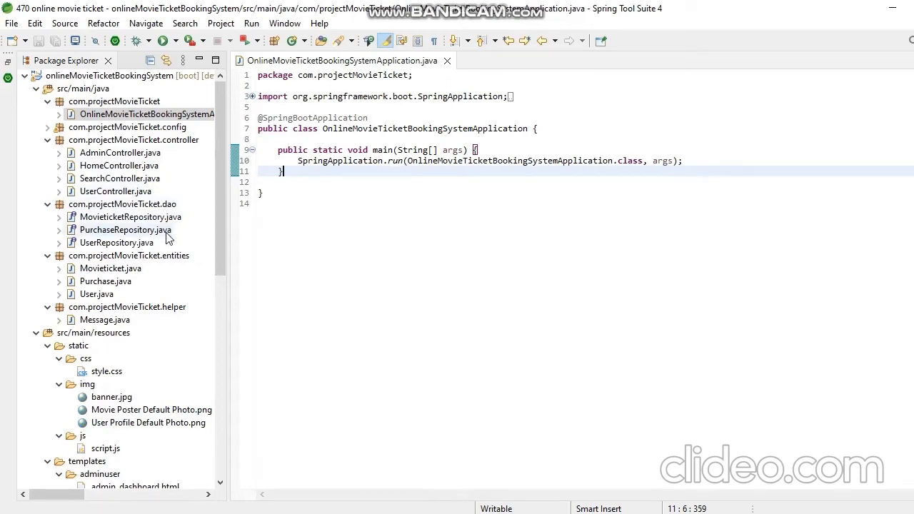
scroll(down, 3)
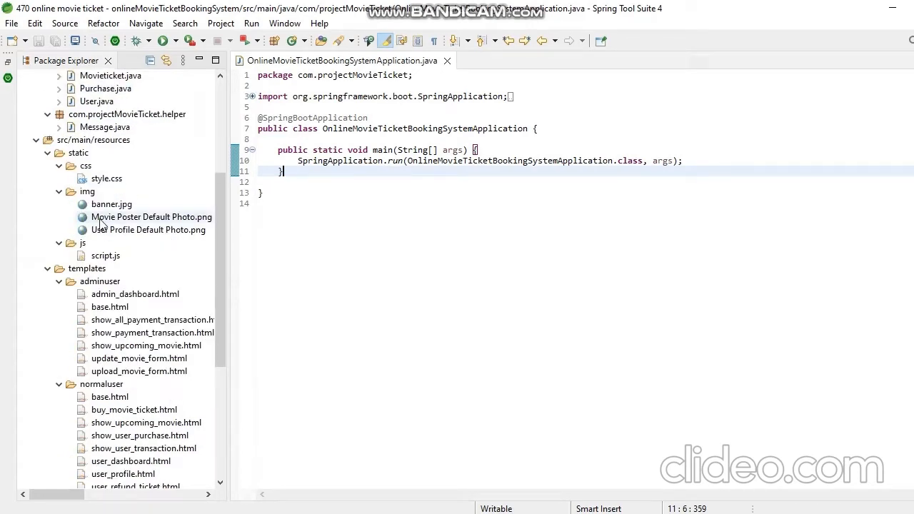
scroll(down, 3)
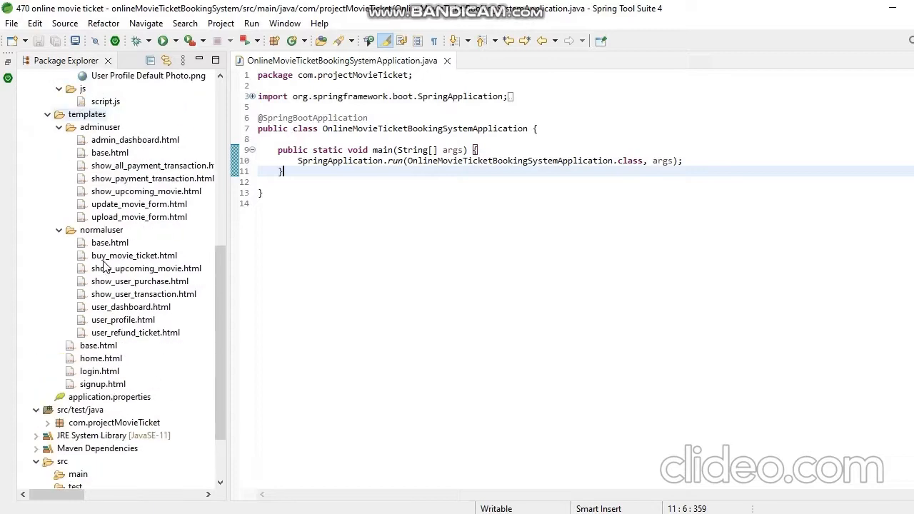
scroll(down, 3)
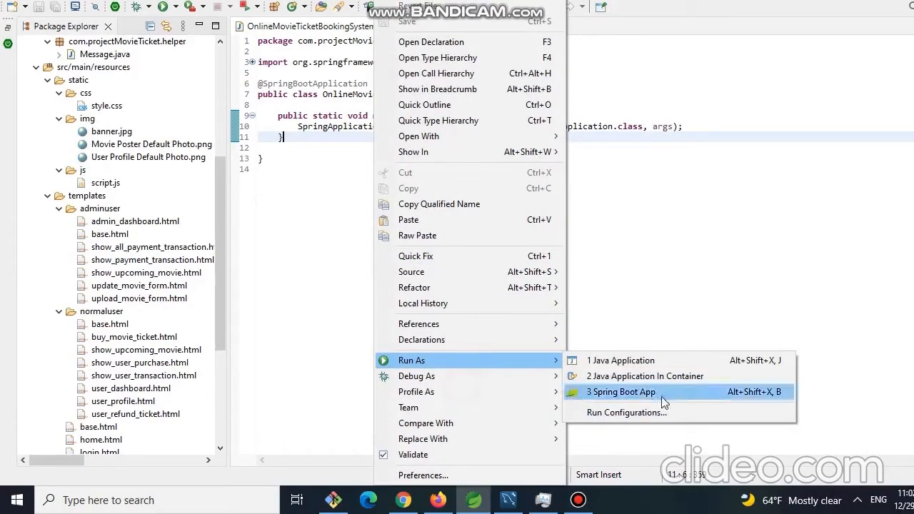
click(620, 392)
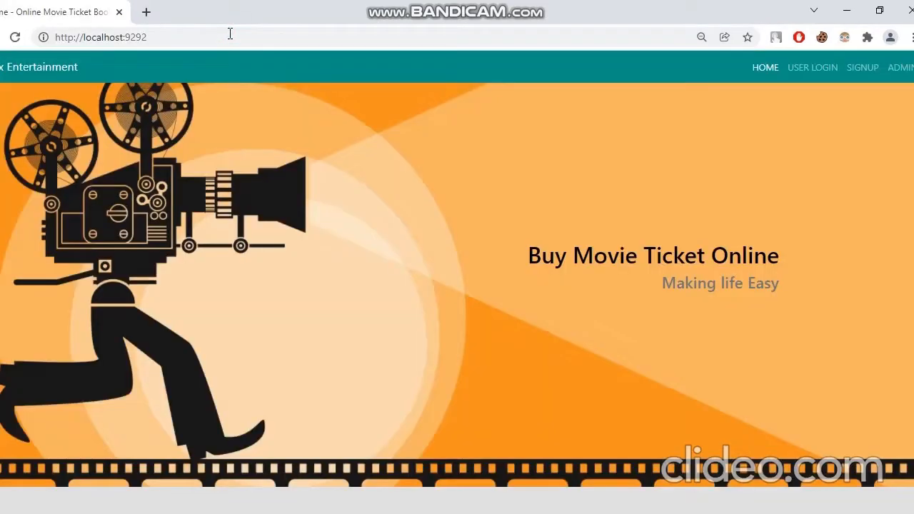
mouse_move(470, 250)
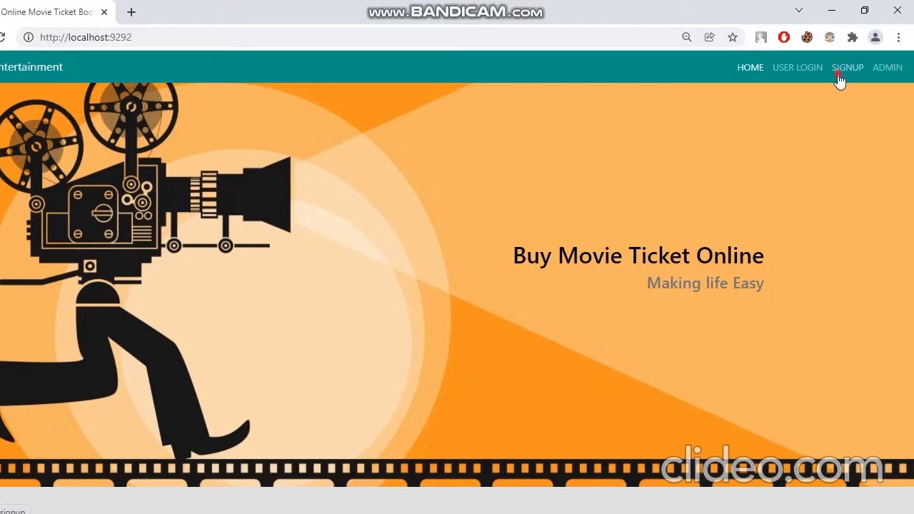
Sign up a new user with About text 'I am tester05.', accepting the terms and submitting.
click(847, 67)
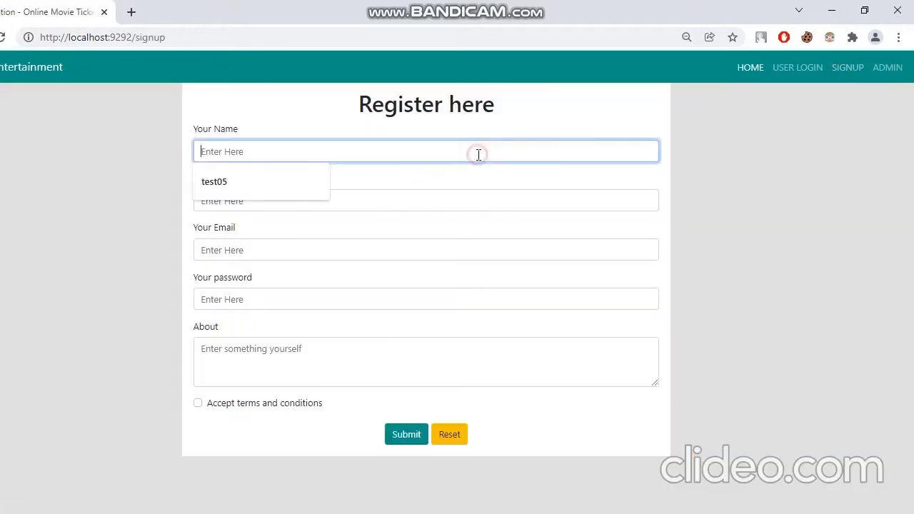
click(214, 182)
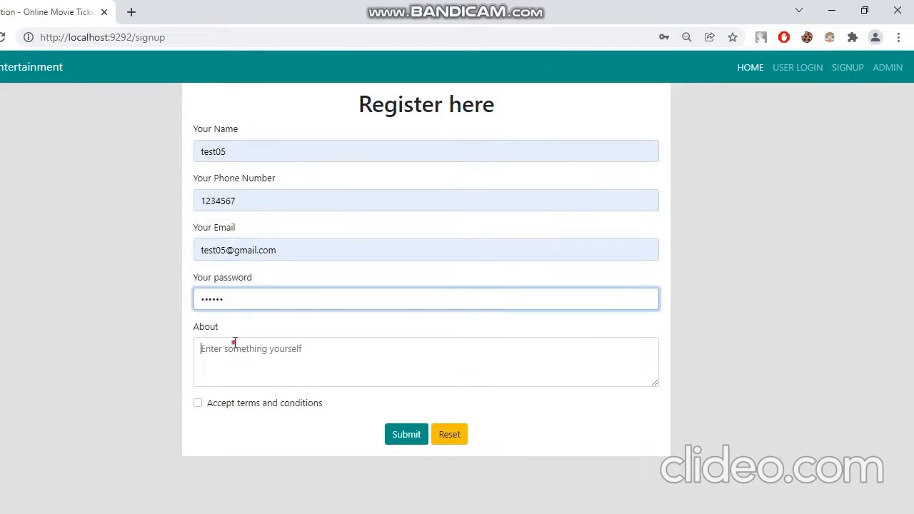
text(I am test)
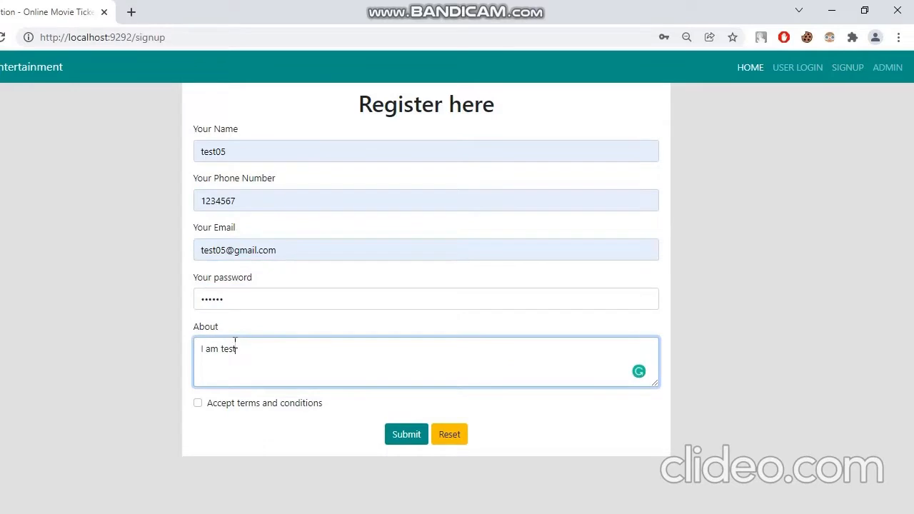
text(er05.)
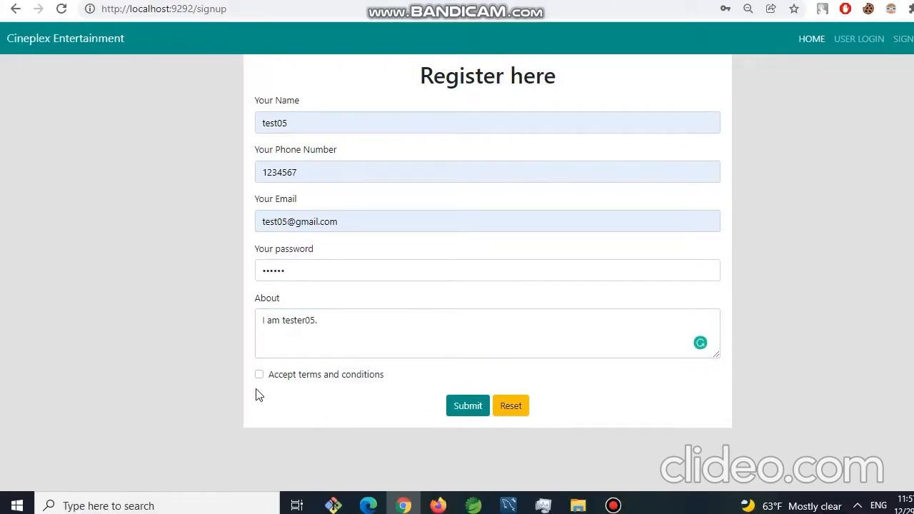
click(467, 405)
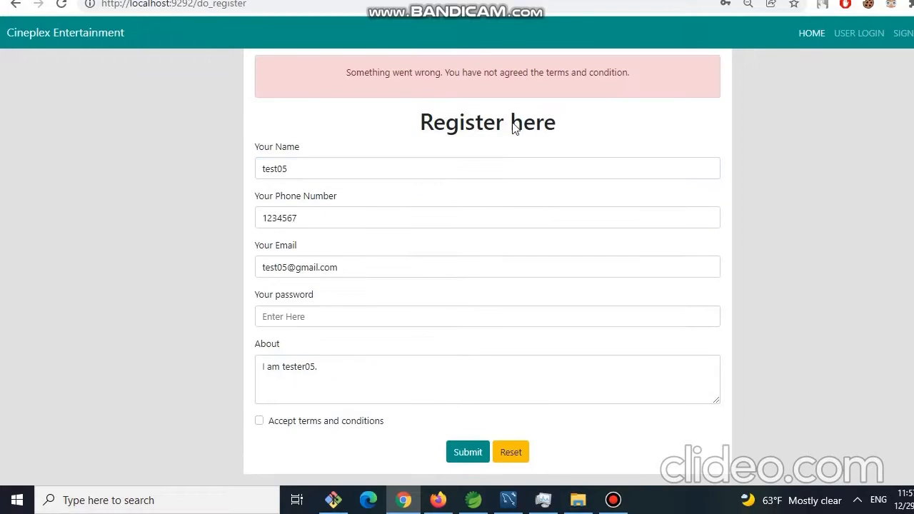
mouse_move(568, 185)
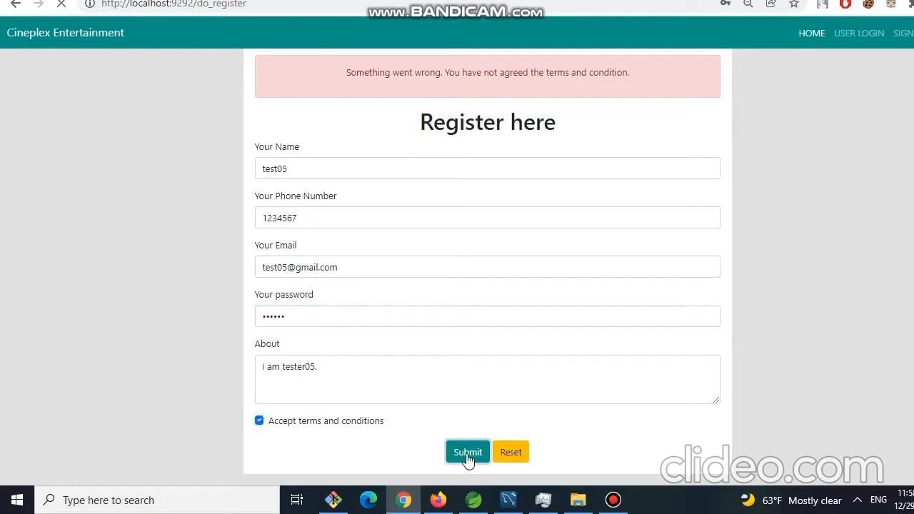
click(467, 452)
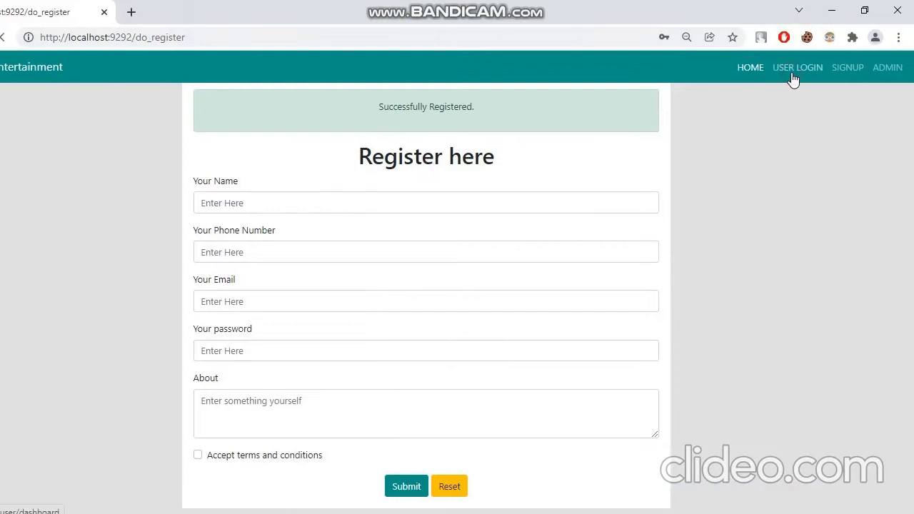
click(797, 67)
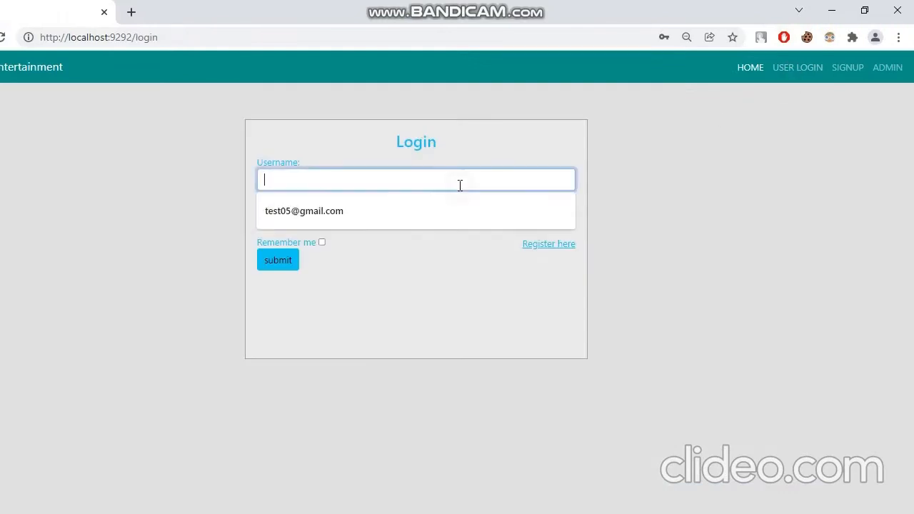
click(305, 212)
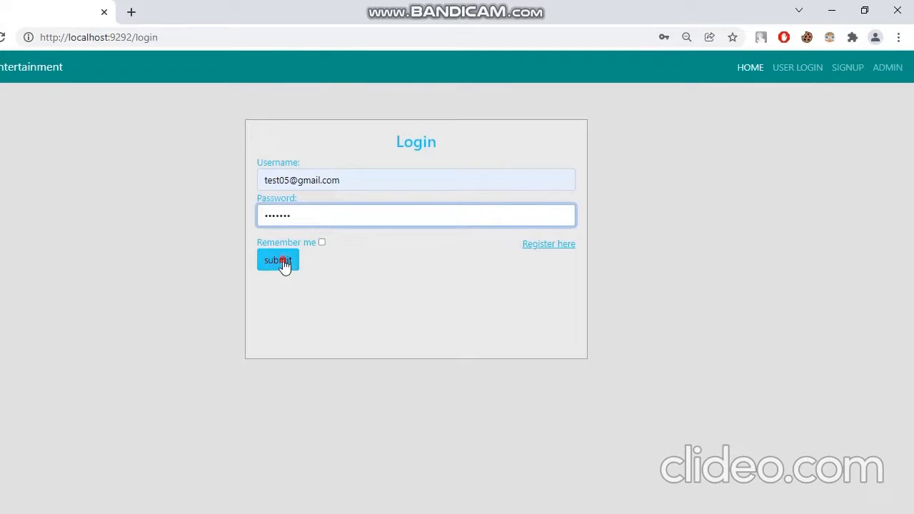
click(277, 260)
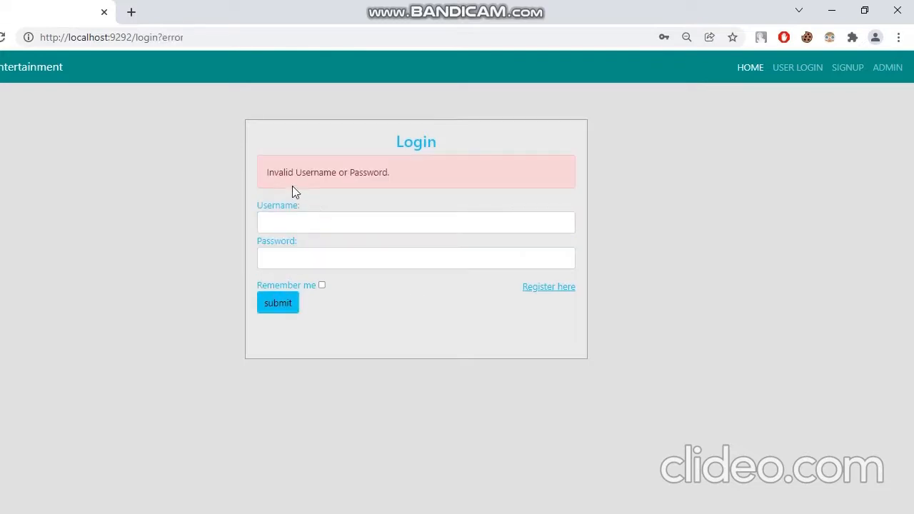
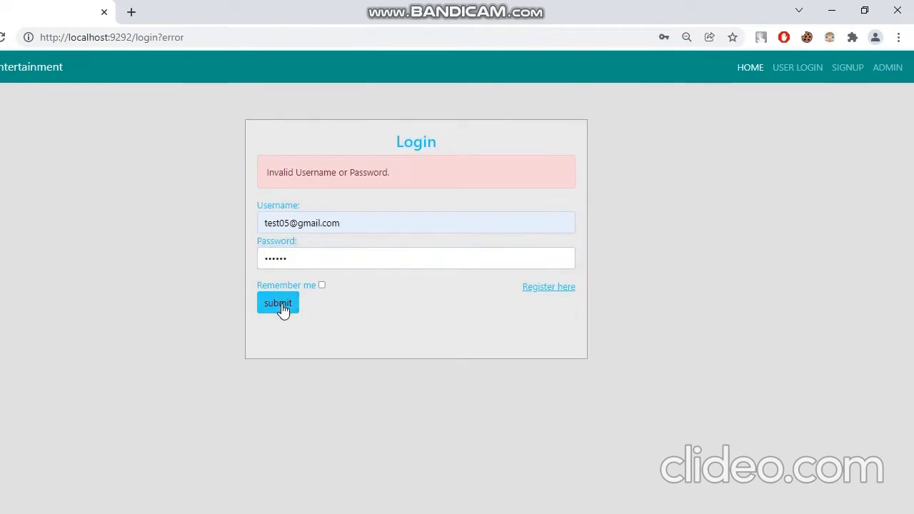
click(277, 303)
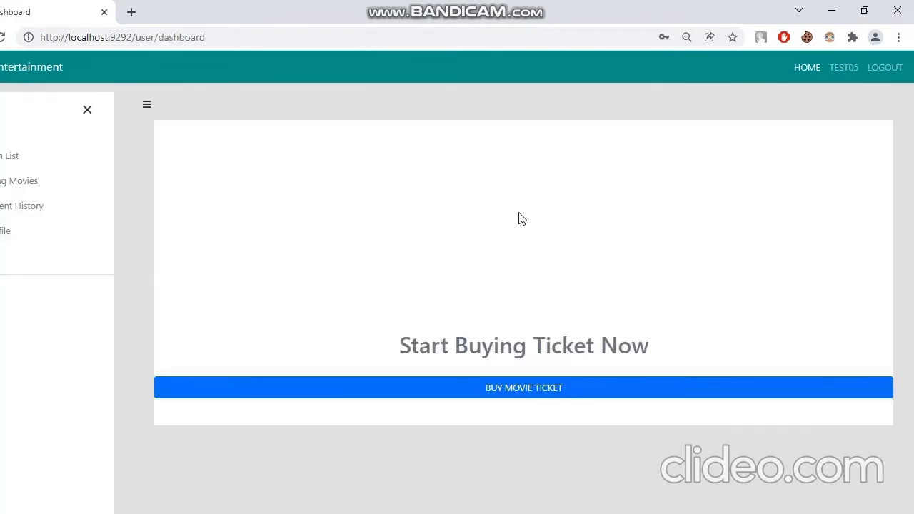
mouse_move(260, 147)
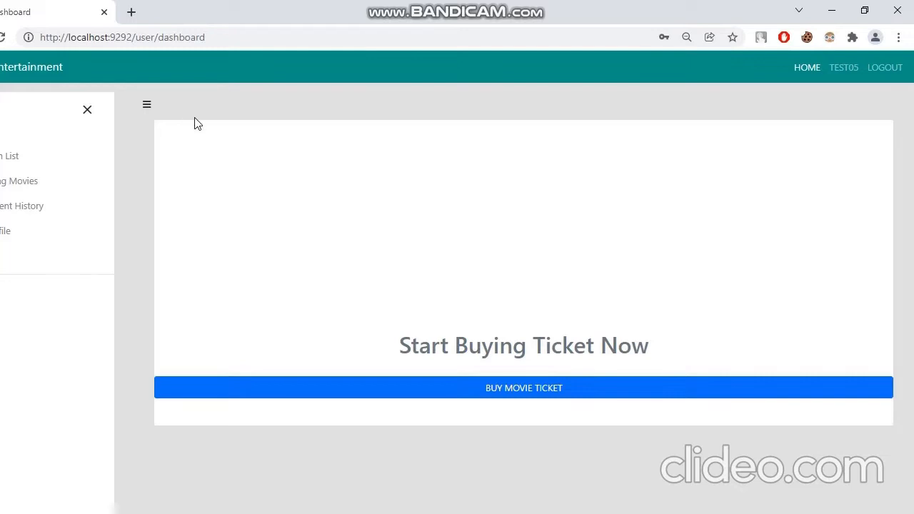
Hide and show the user dashboard side menu with the hamburger icon.
click(87, 109)
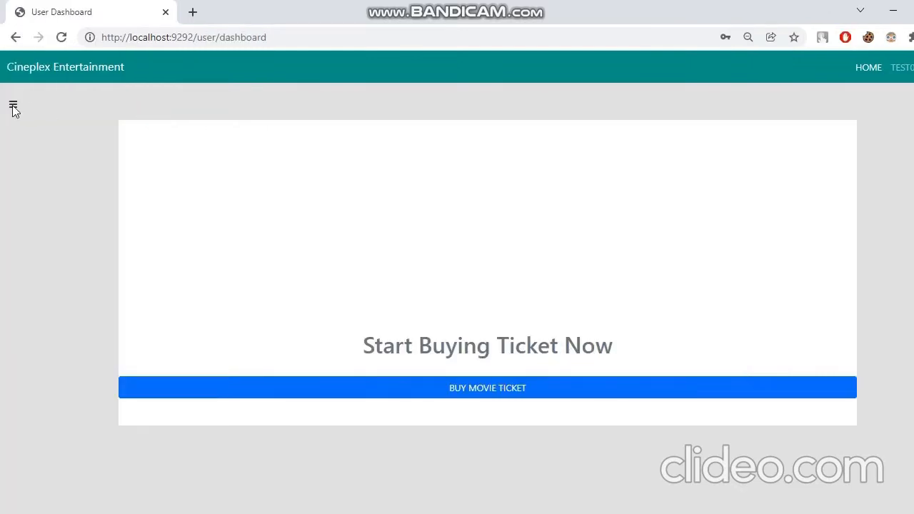
click(11, 105)
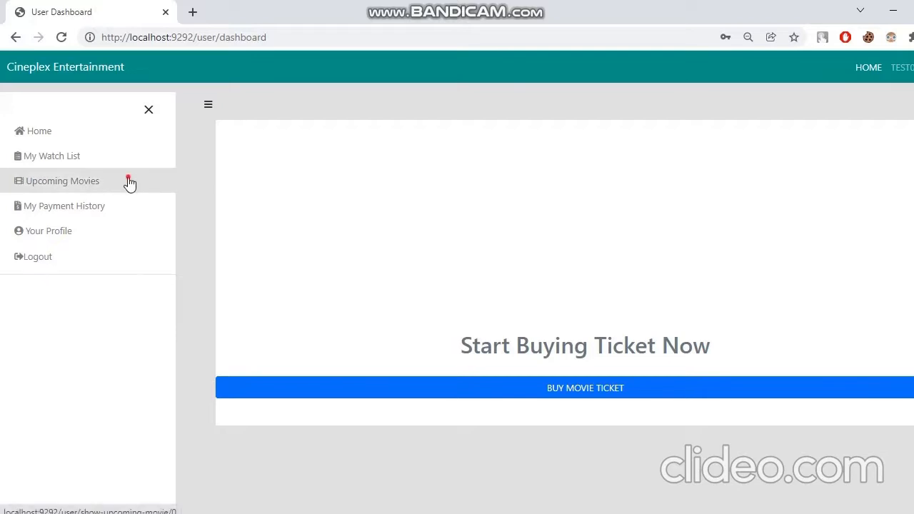
Browse upcoming movies across pages 2 and 3, then switch to MySQL Workbench.
click(63, 180)
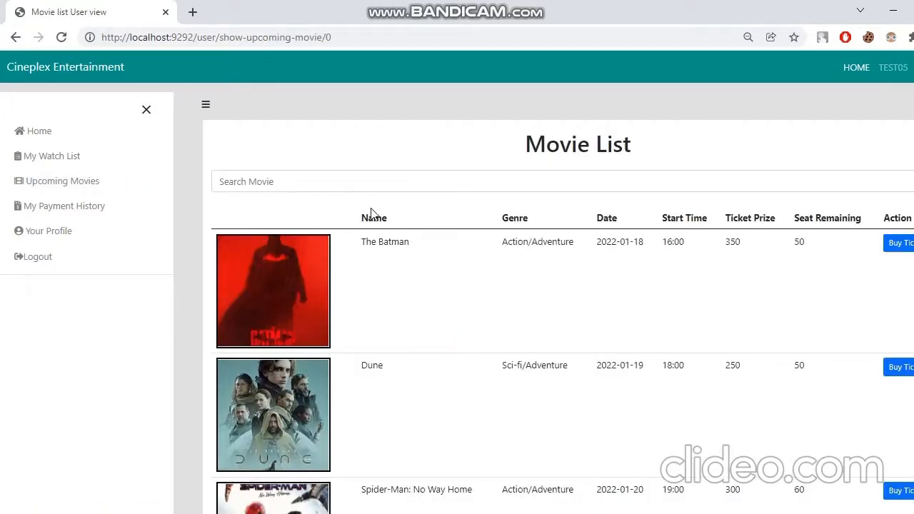
scroll(down, 3)
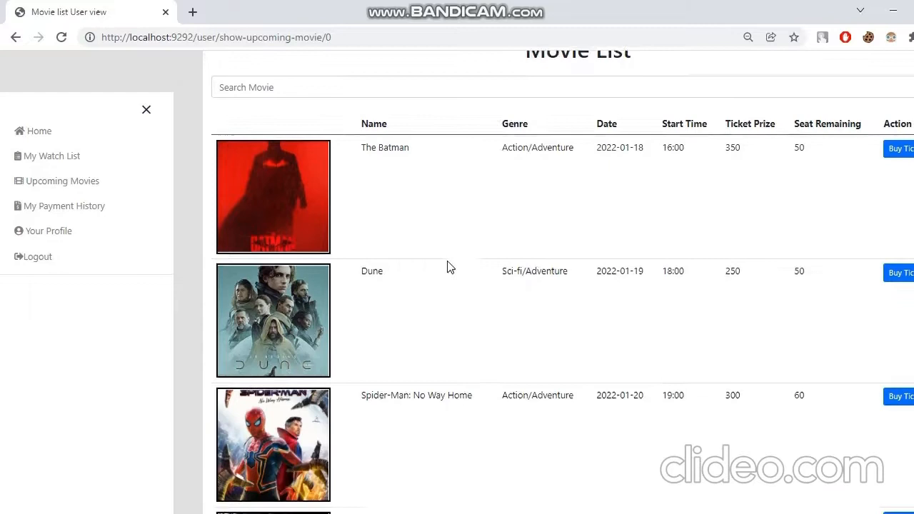
scroll(down, 3)
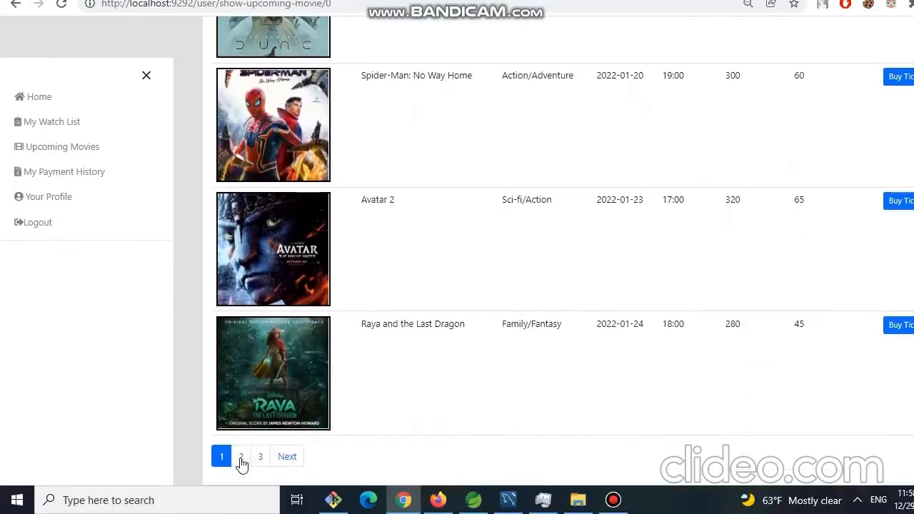
click(240, 457)
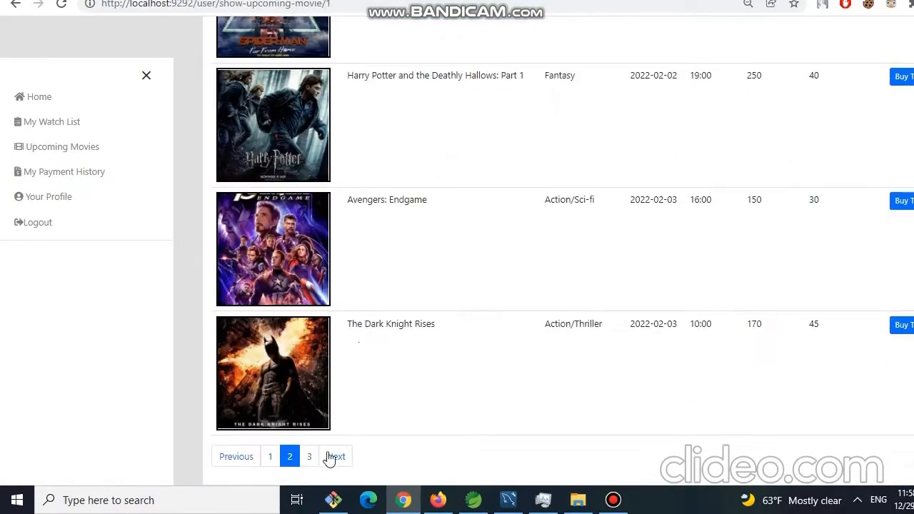
click(334, 457)
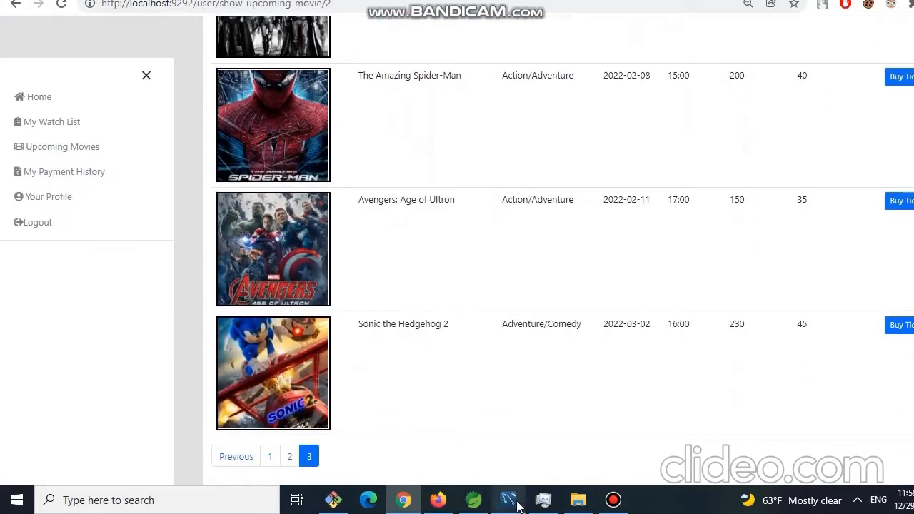
click(508, 500)
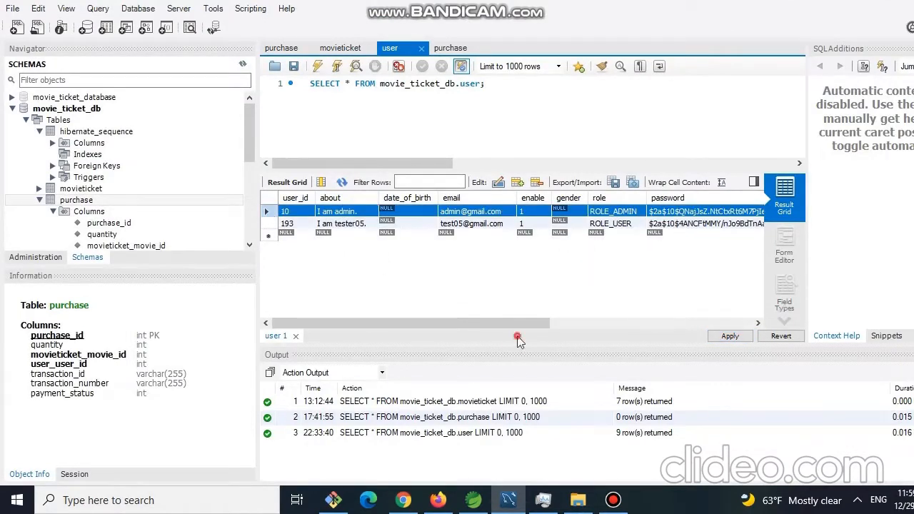
mouse_move(525, 321)
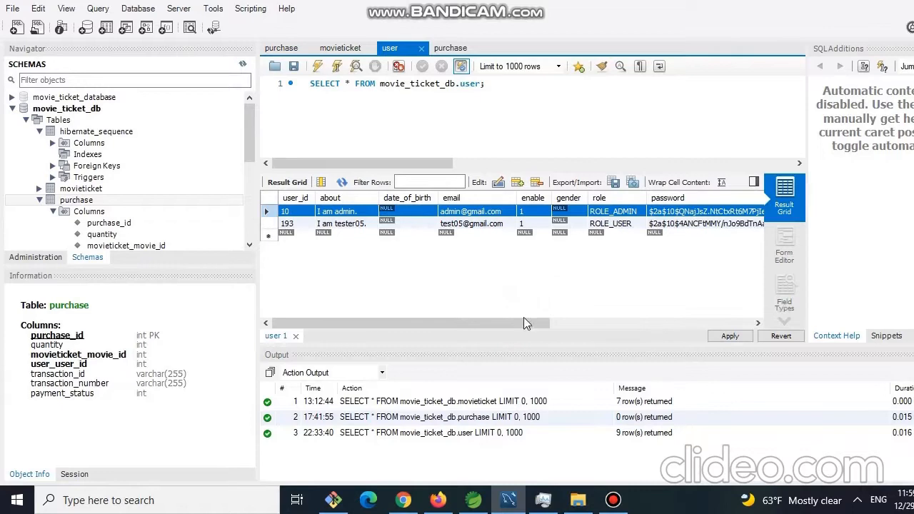
Review the movie_ticket_db.user result grid showing test05 with ROLE_USER.
click(437, 500)
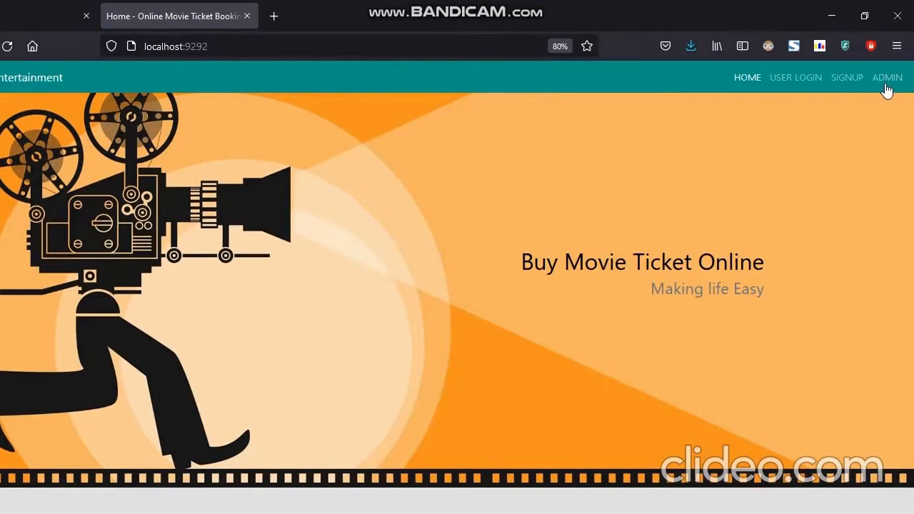
click(794, 78)
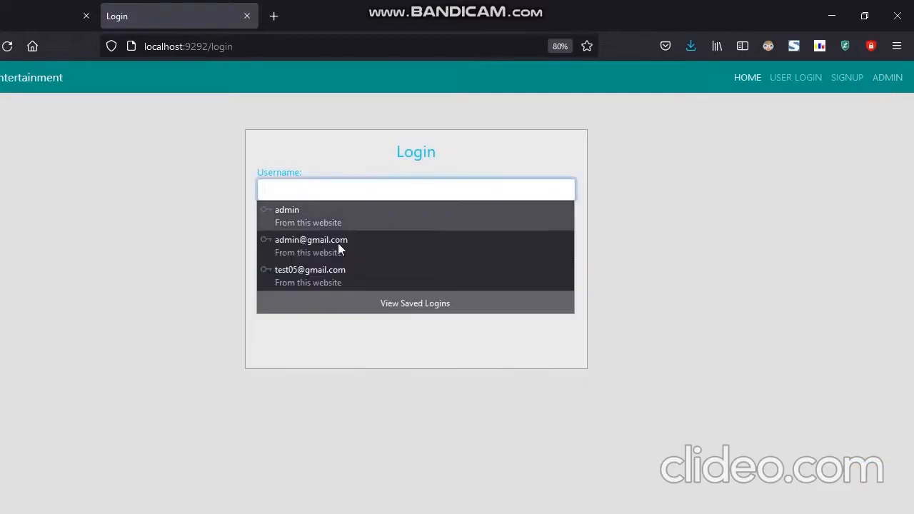
click(312, 245)
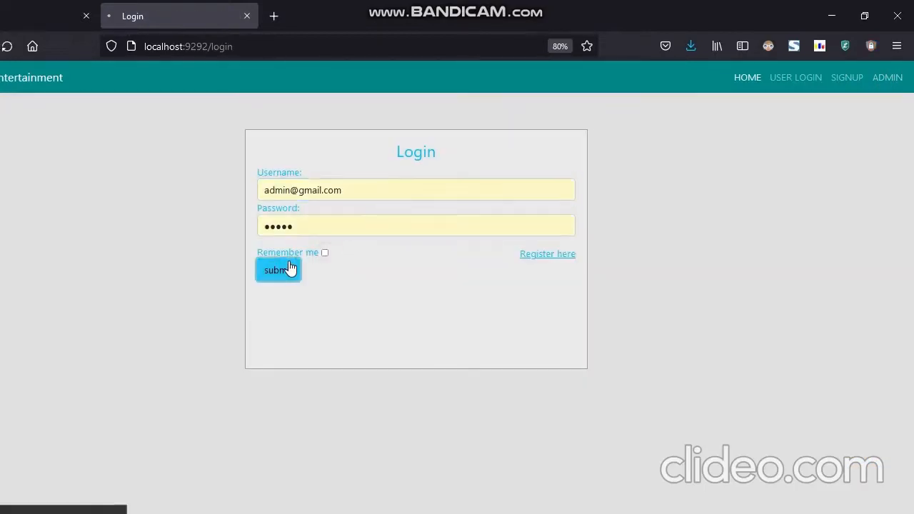
click(277, 270)
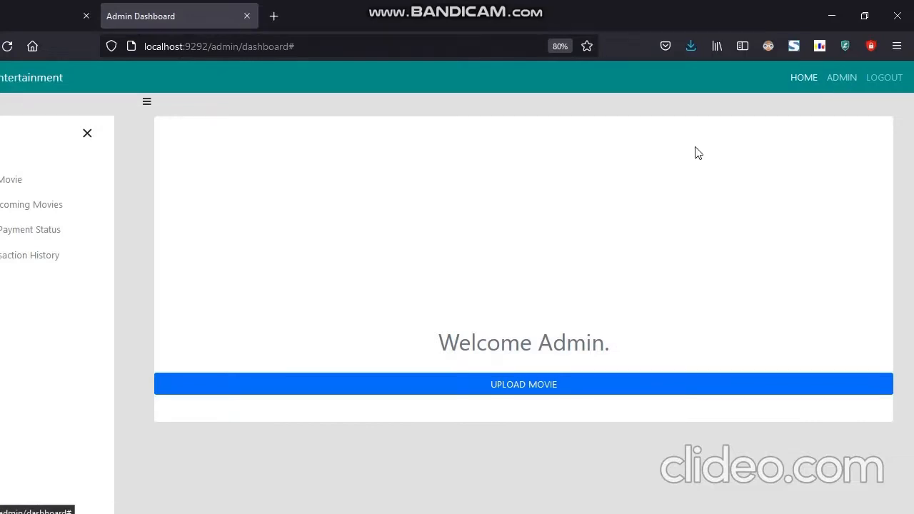
mouse_move(560, 343)
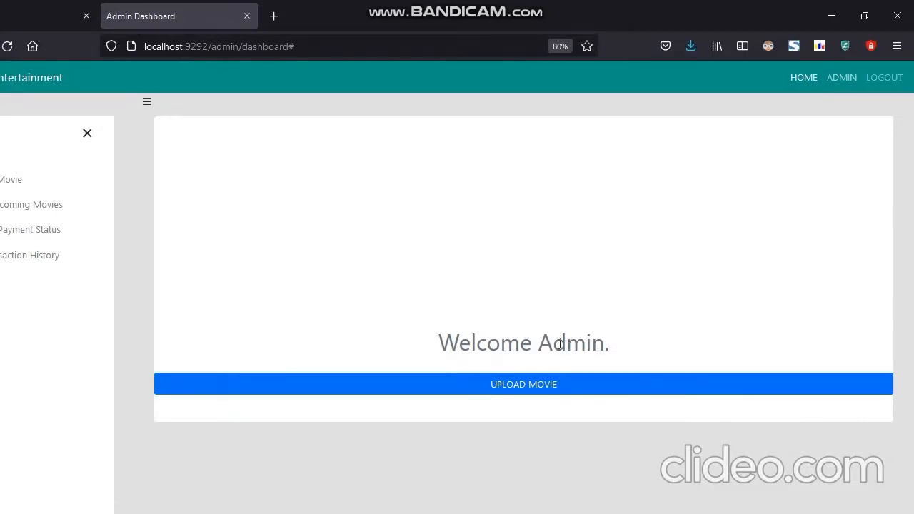
text(awkeye)
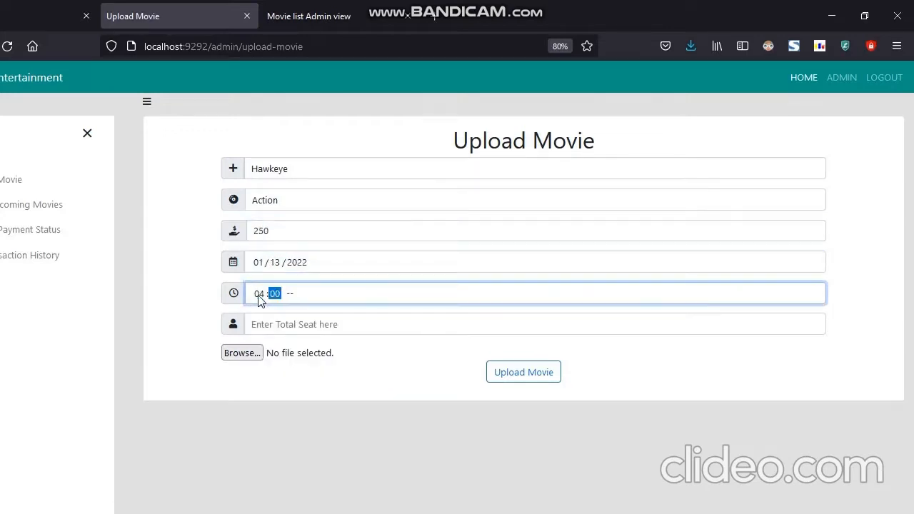
Upload Hawkeye with a 4 PM start time and view it heading the movie list.
click(242, 351)
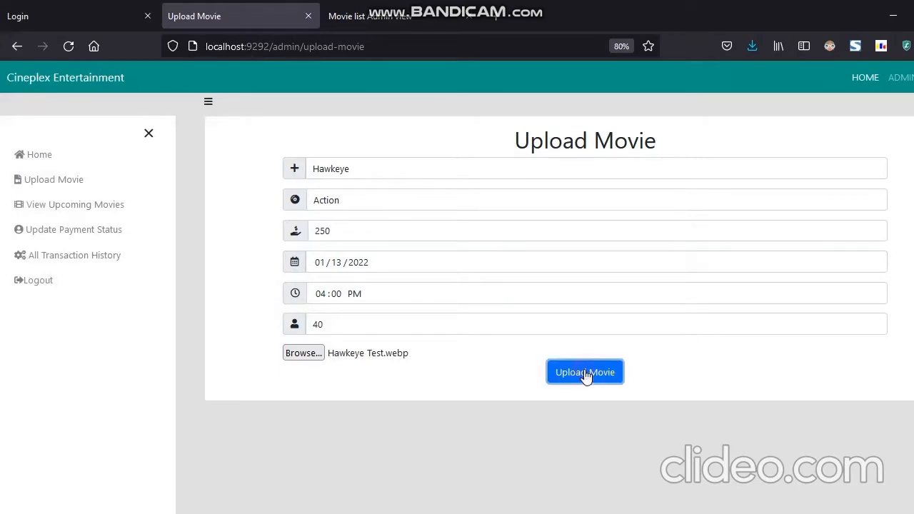
click(585, 372)
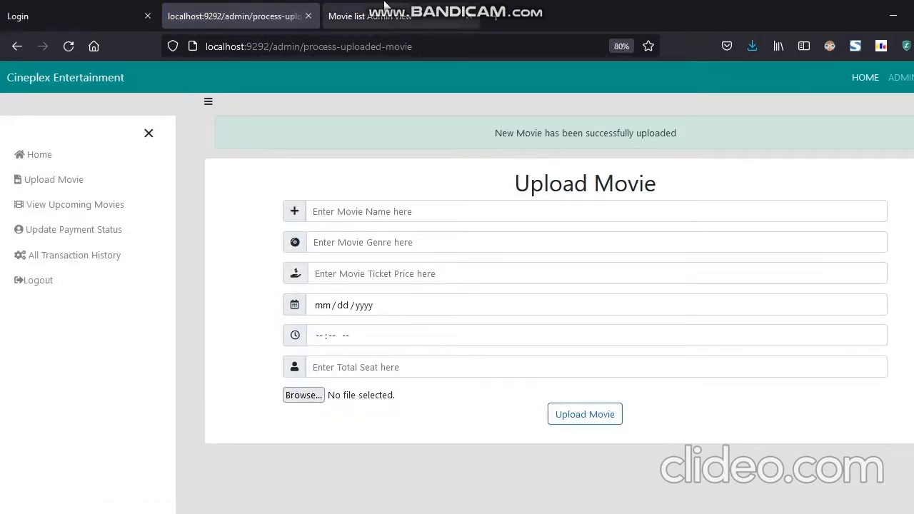
click(75, 204)
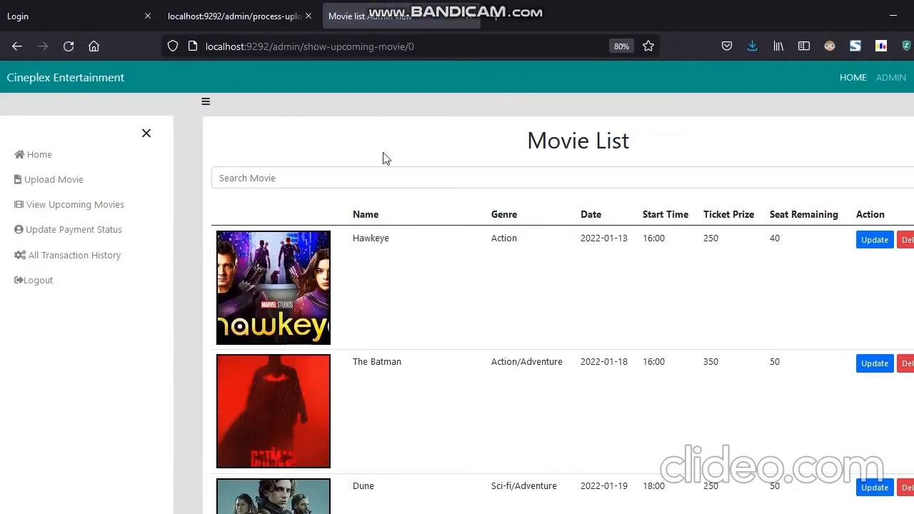
mouse_move(542, 274)
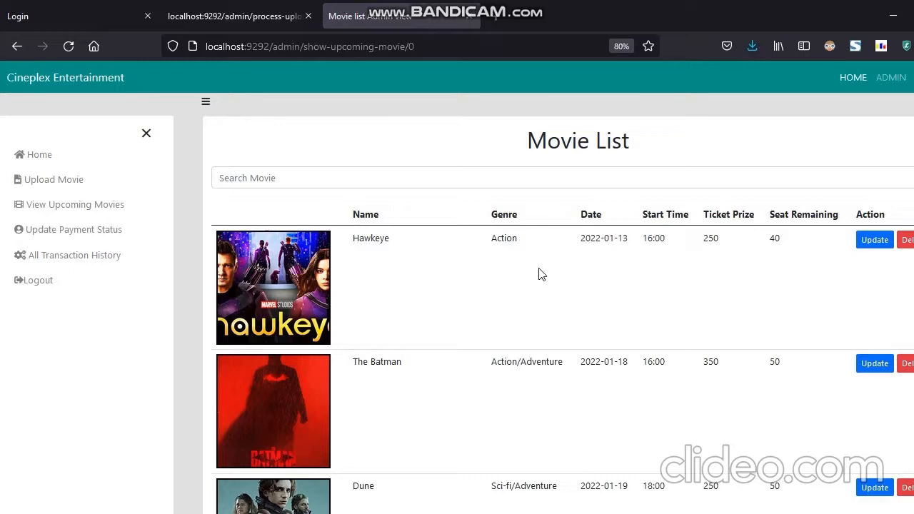
mouse_move(567, 284)
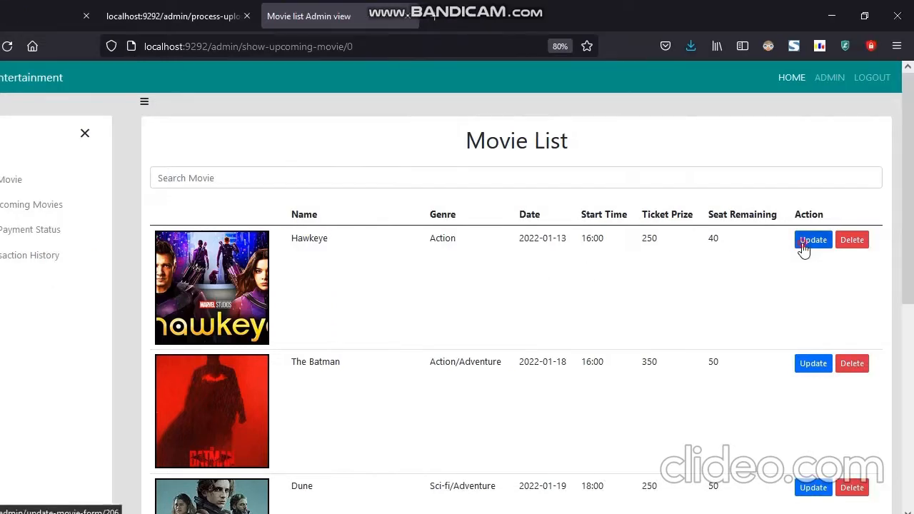
Update Hawkeye to Hawkeye 2 with a new poster and return to the upcoming movies list.
click(813, 240)
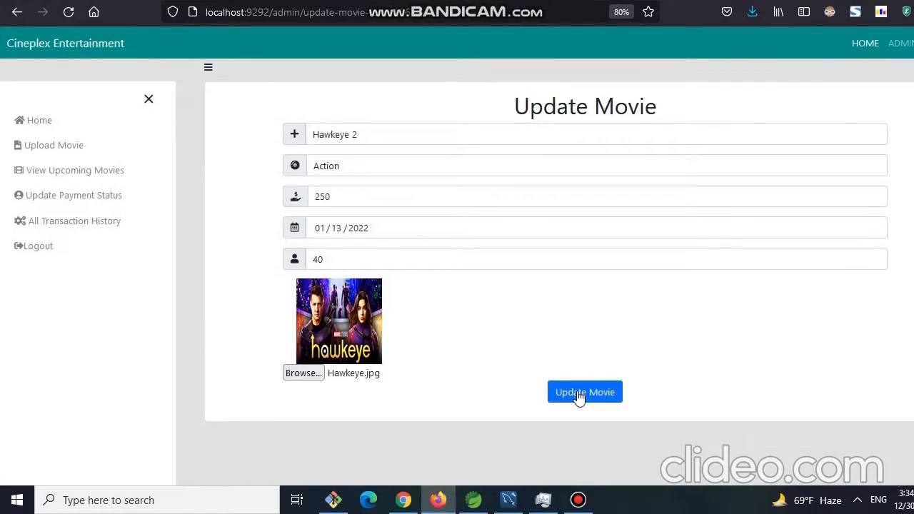
click(584, 391)
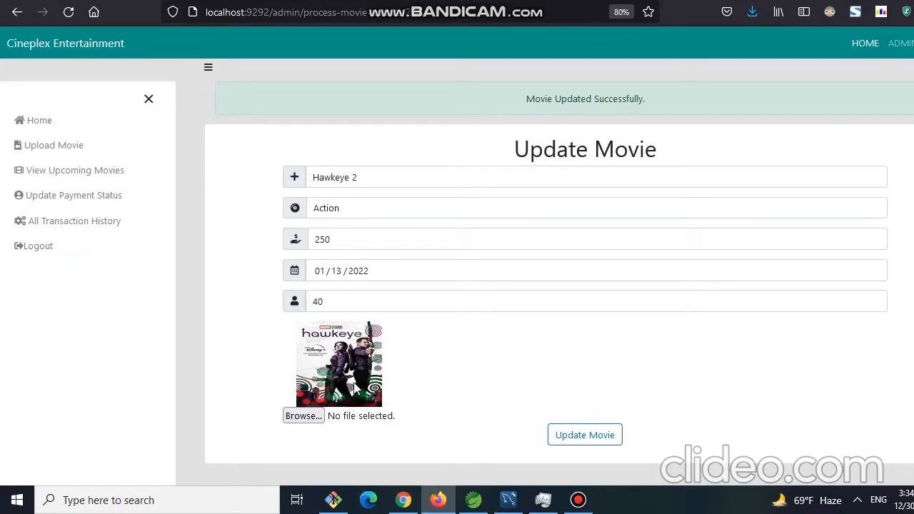
mouse_move(71, 170)
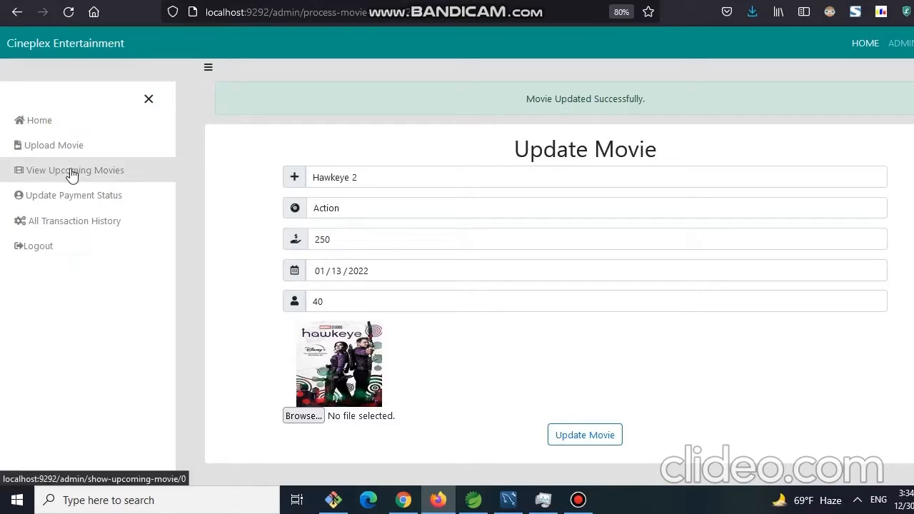
click(74, 170)
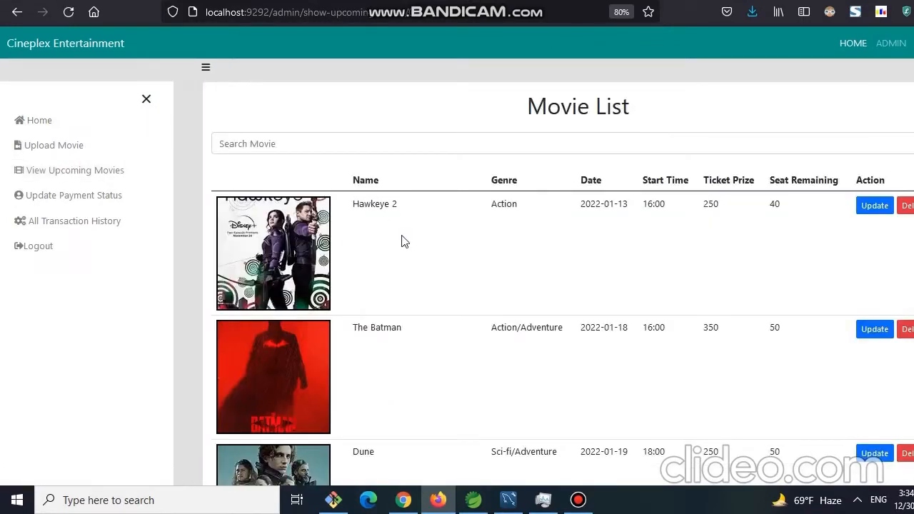
mouse_move(391, 237)
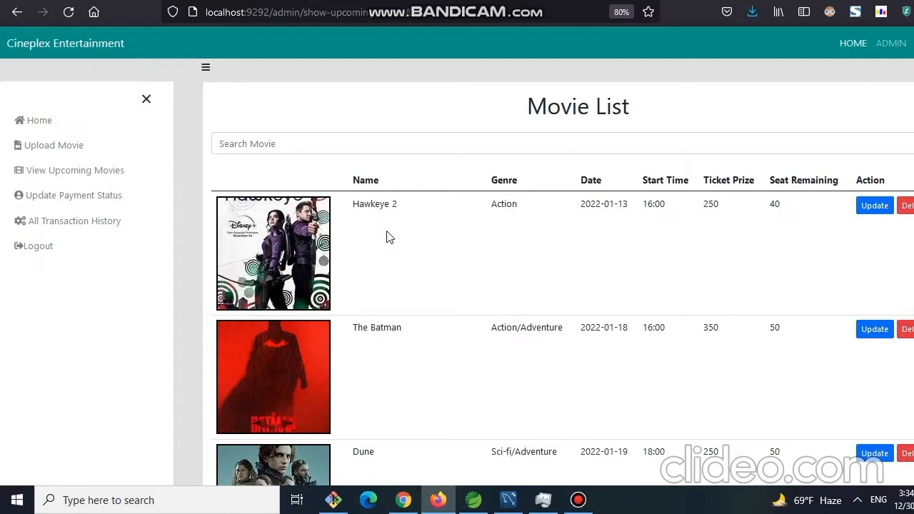
mouse_move(689, 265)
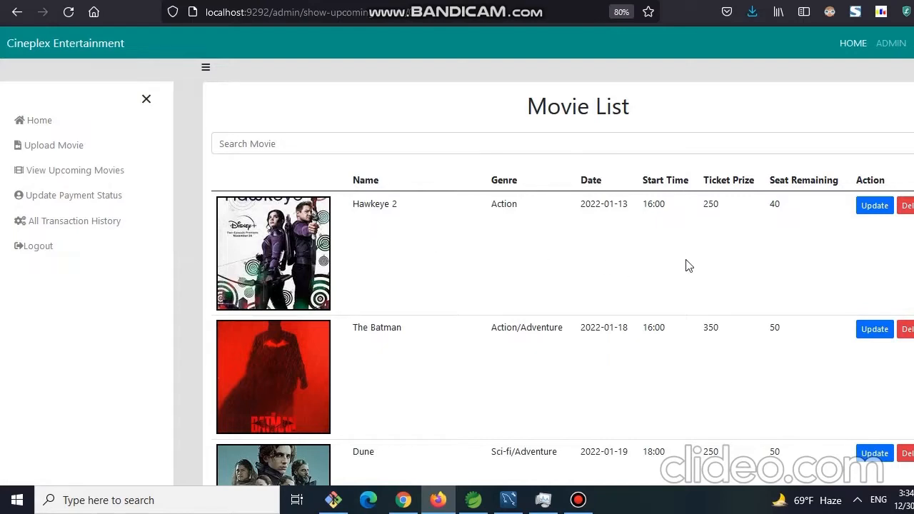
mouse_move(854, 220)
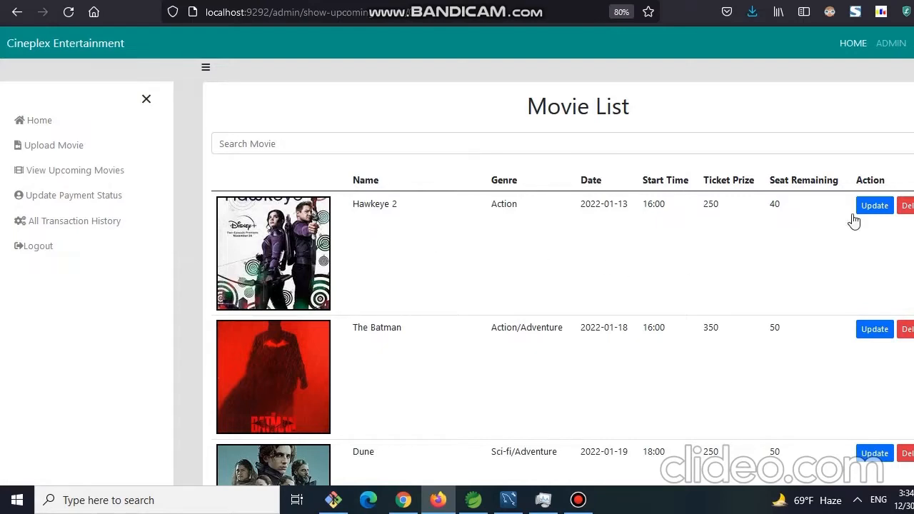
Delete Hawkeye 2 from the Movie List using its red Delete button.
click(907, 206)
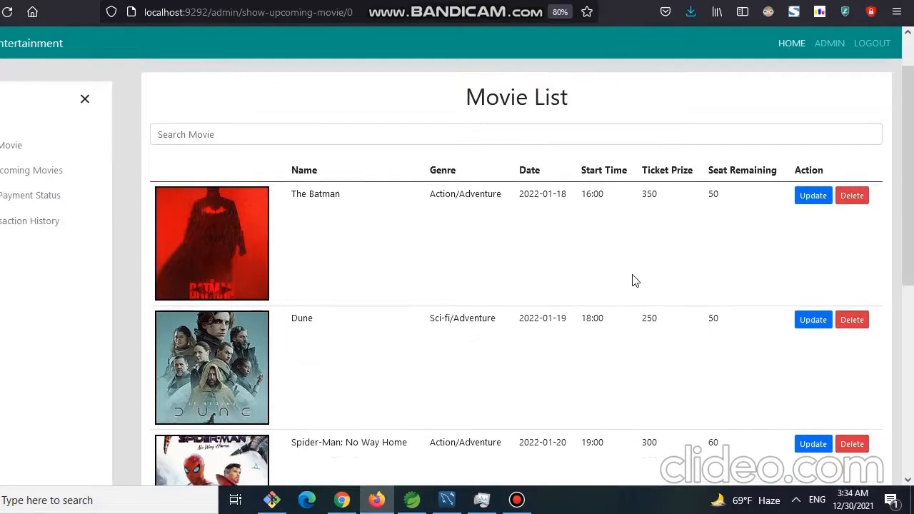
click(852, 194)
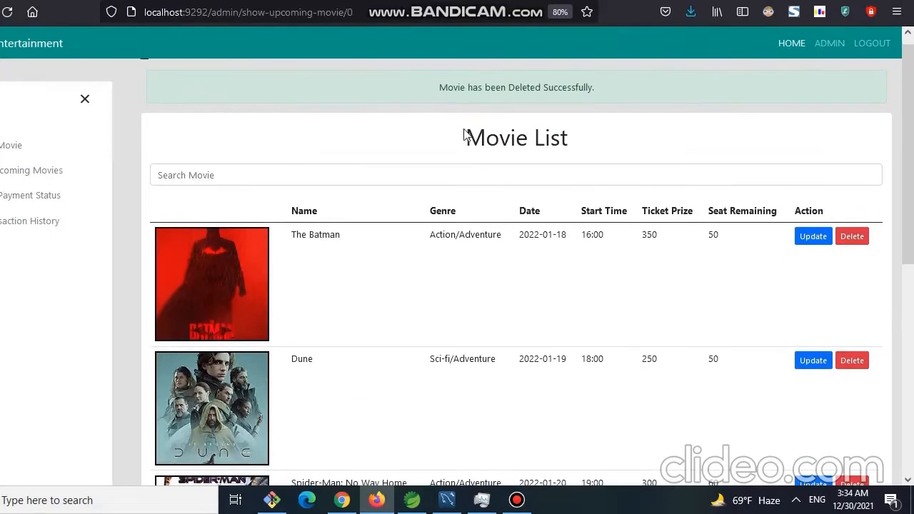
mouse_move(581, 140)
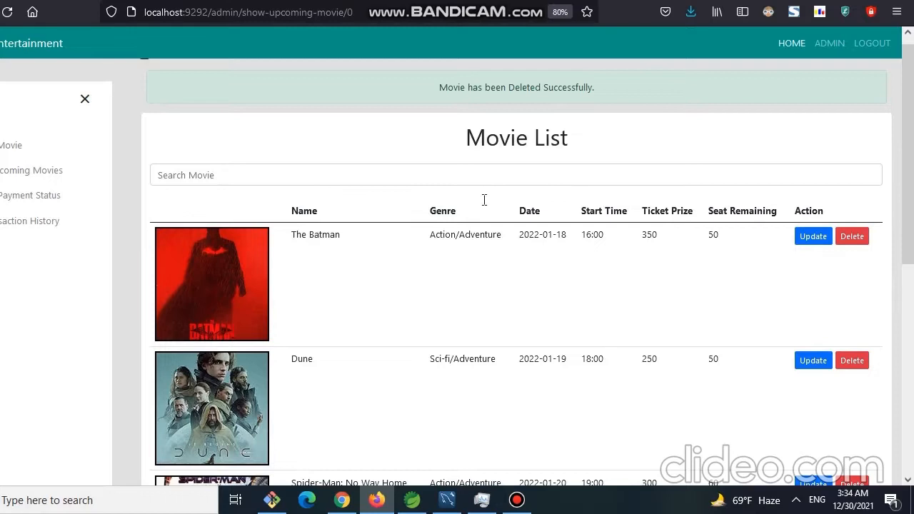
mouse_move(341, 500)
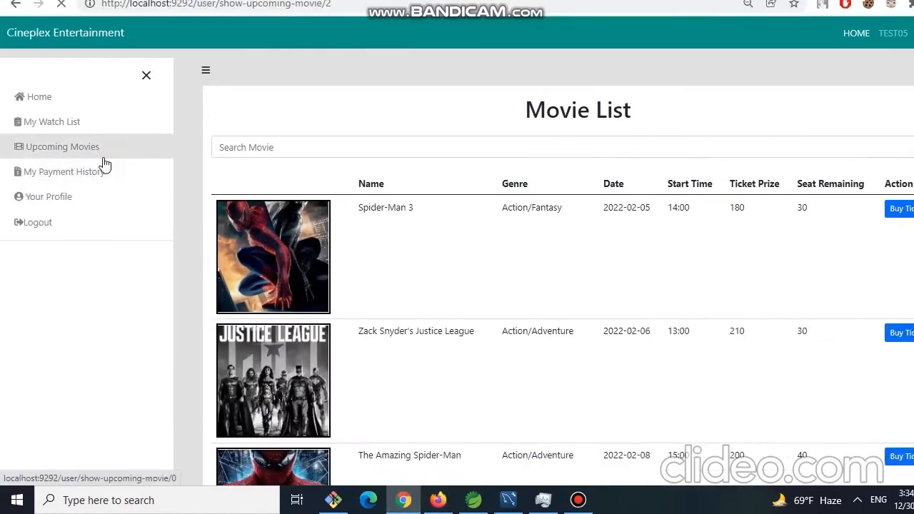
Buy a Dune ticket with transaction id 12345abn and return to upcoming movies.
click(63, 145)
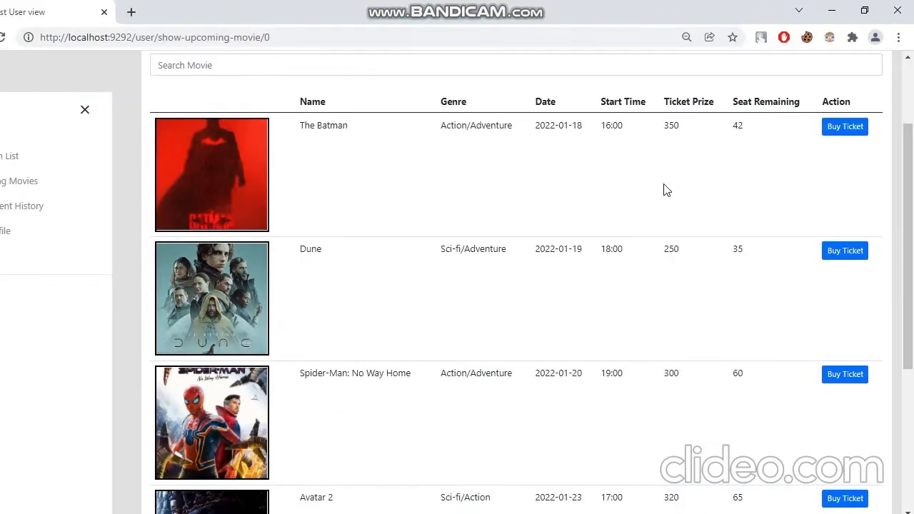
mouse_move(846, 250)
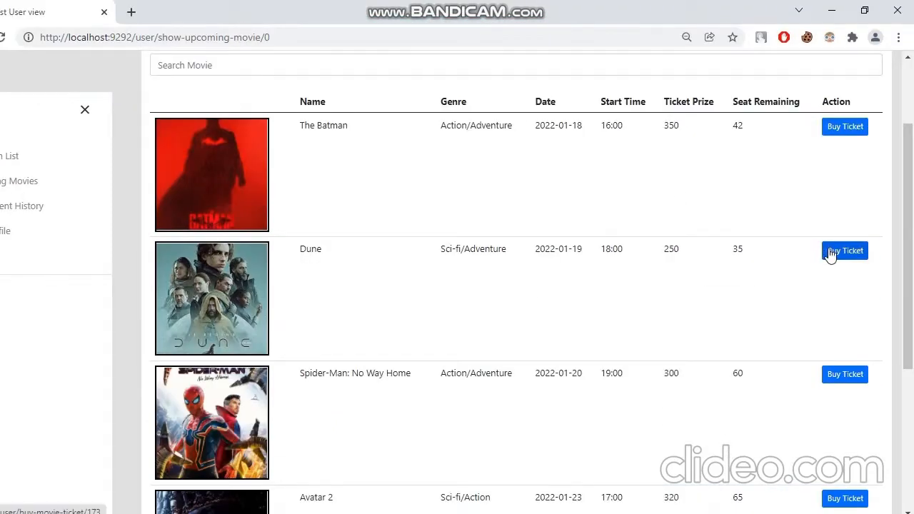
click(846, 251)
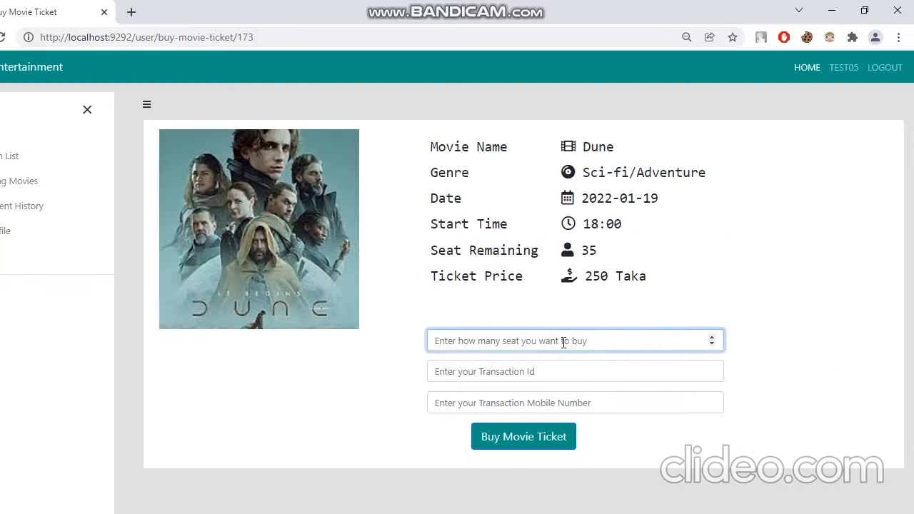
text(12345abnada)
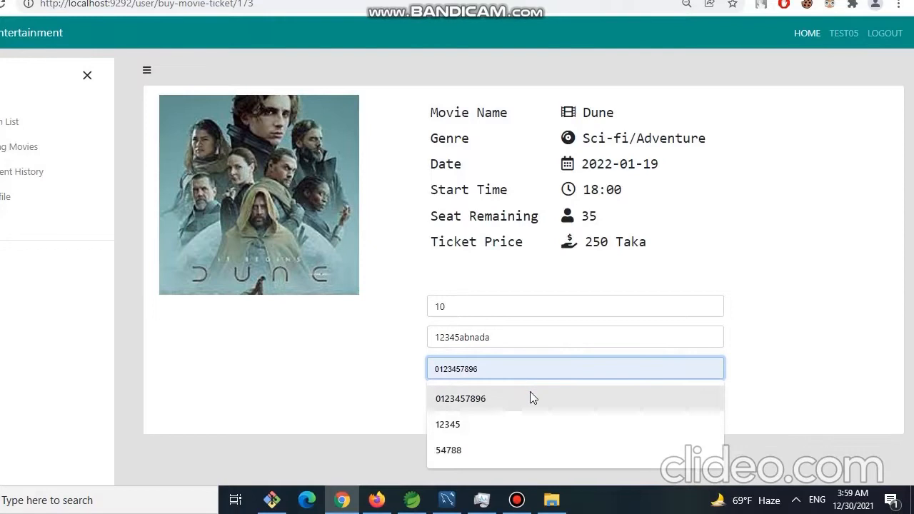
click(523, 445)
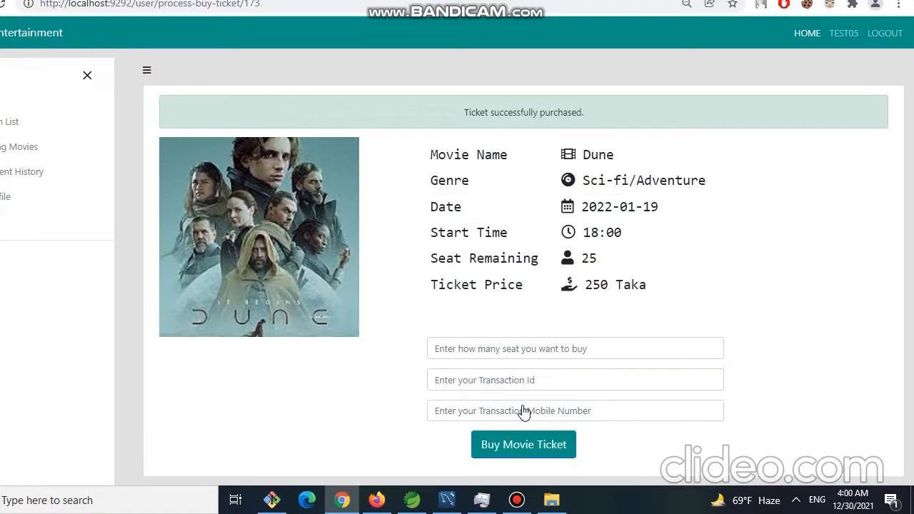
mouse_move(577, 171)
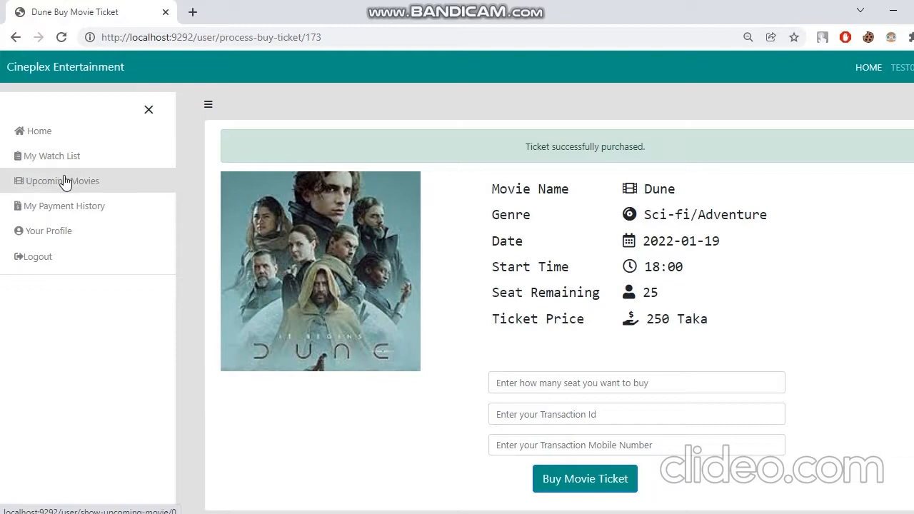
click(63, 180)
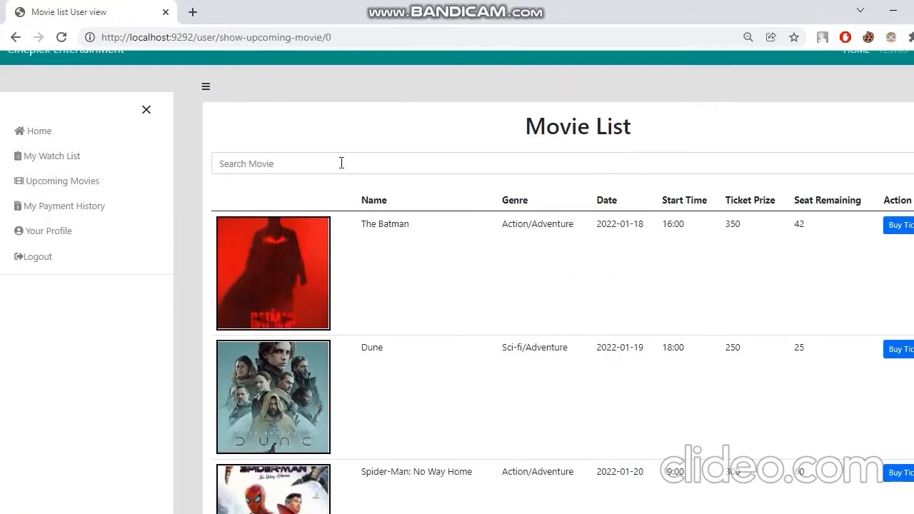
Search 'spi', start a Spider-Man: No Way Home purchase with transaction id 12345abnad and a saved mobile number.
text(spi)
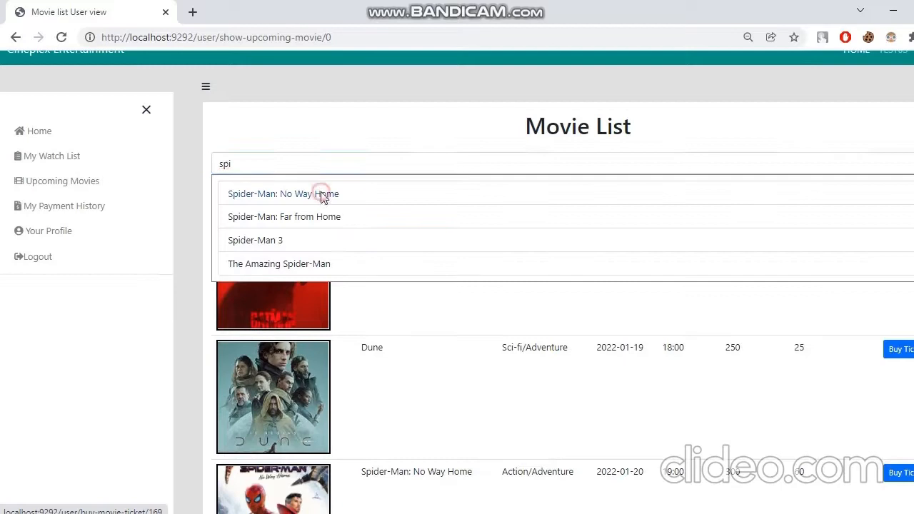
click(283, 194)
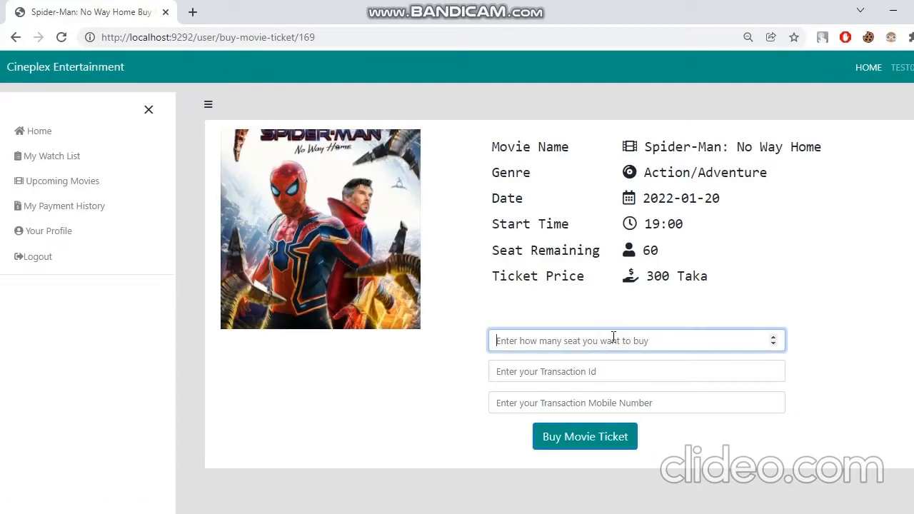
click(636, 371)
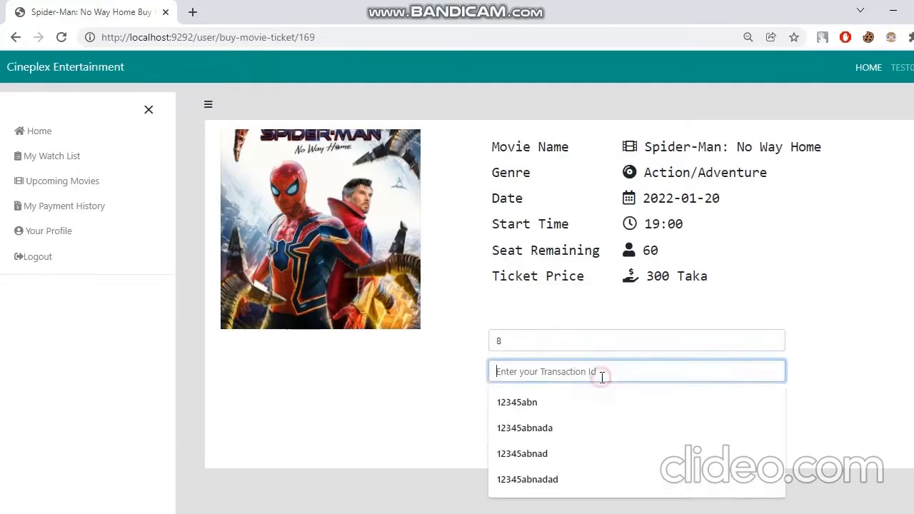
click(523, 454)
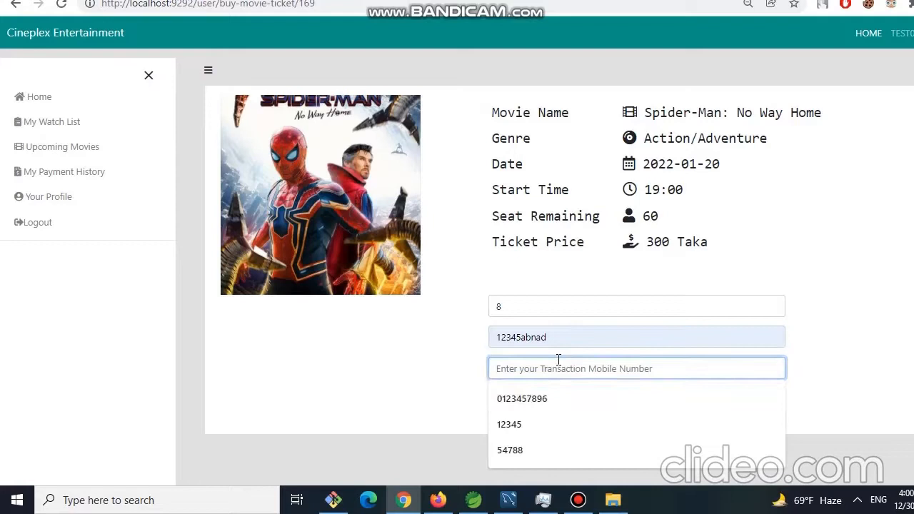
click(584, 444)
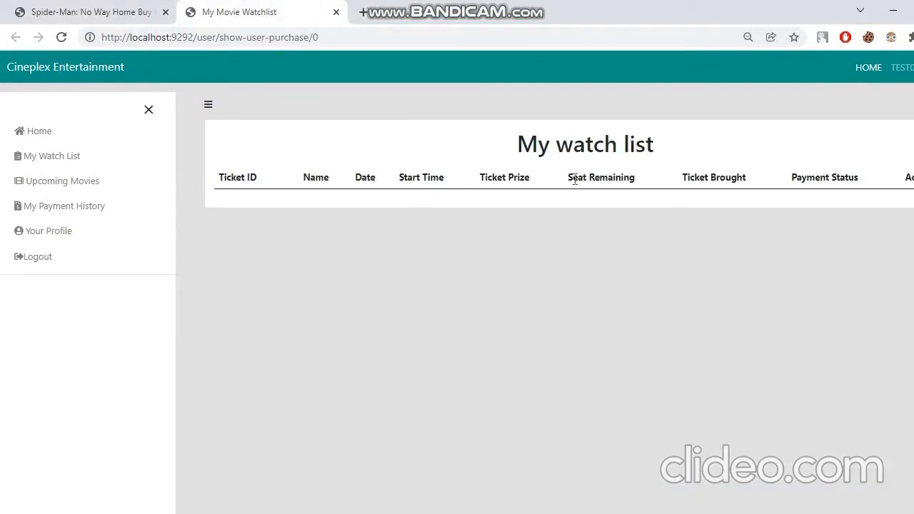
mouse_move(609, 210)
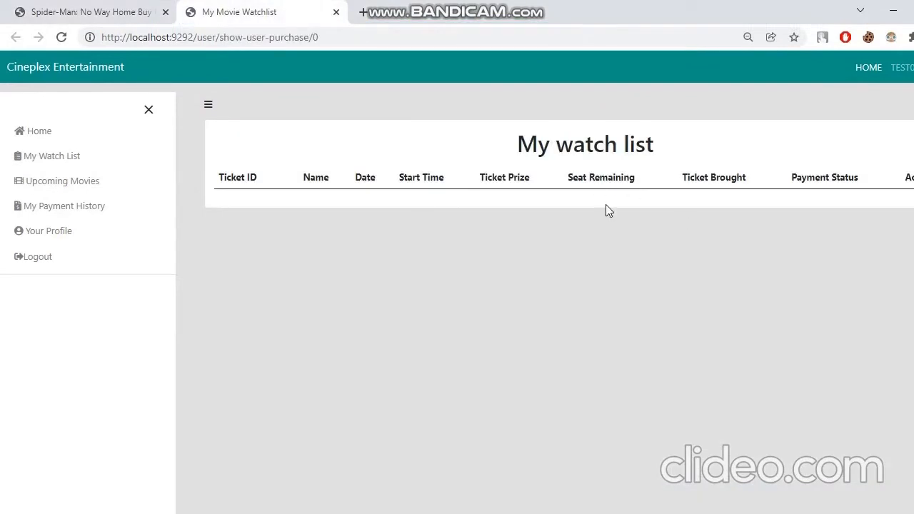
View My Payment History in a new tab showing The Batman, Dune and Spider-Man purchases as On Process.
right_click(62, 206)
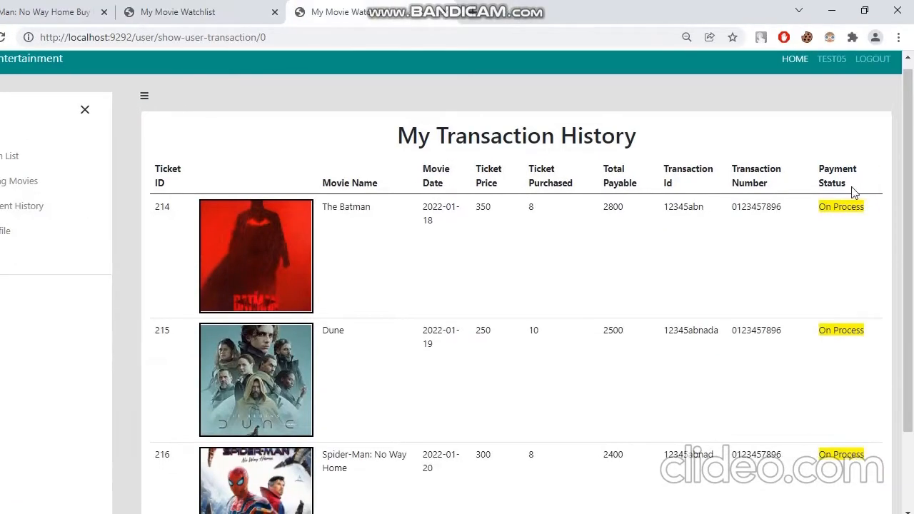
scroll(down, 3)
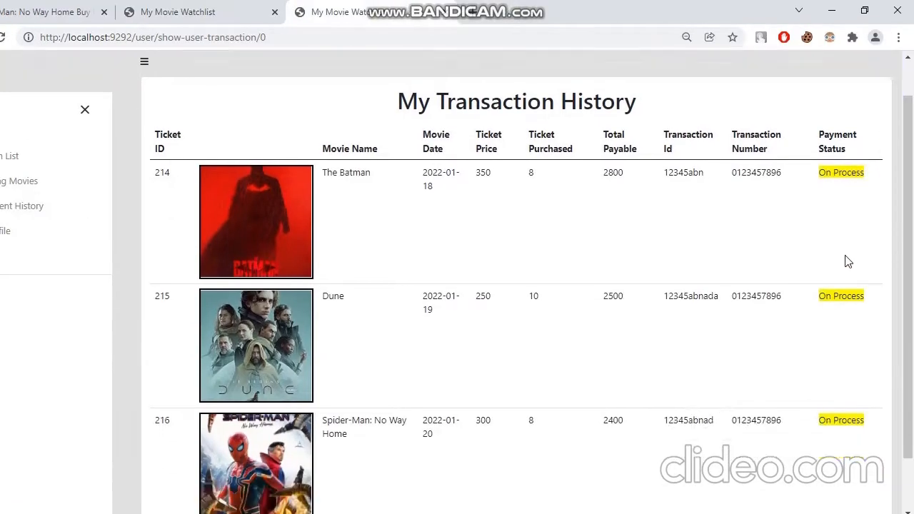
scroll(down, 3)
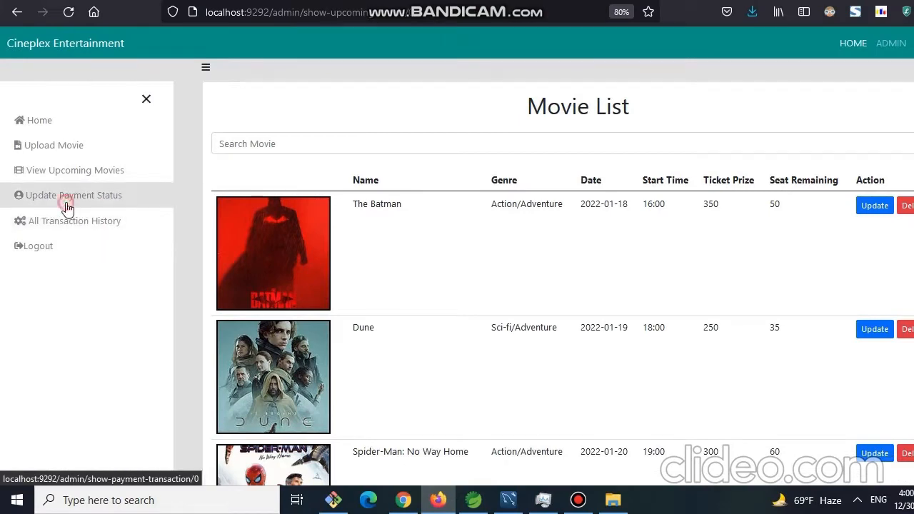
As admin, approve The Batman payment under Update Payment Status and check the user's watch list.
click(74, 194)
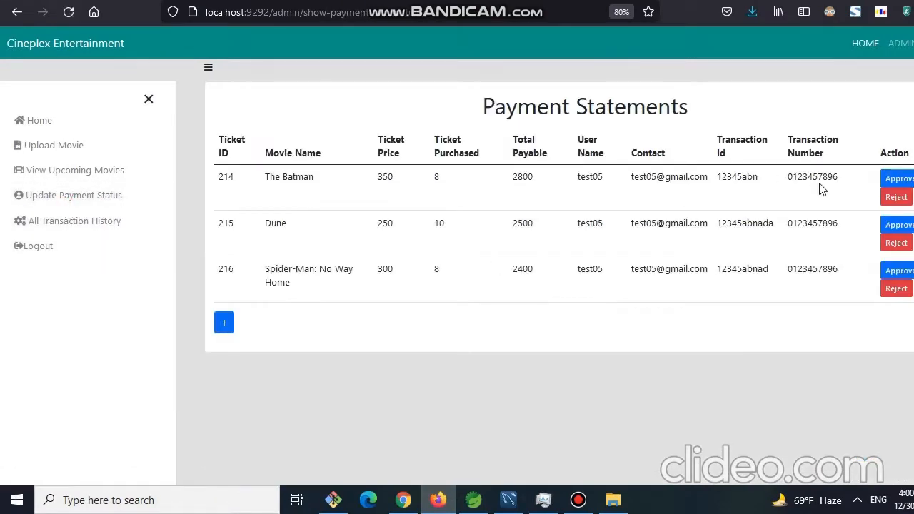
click(898, 177)
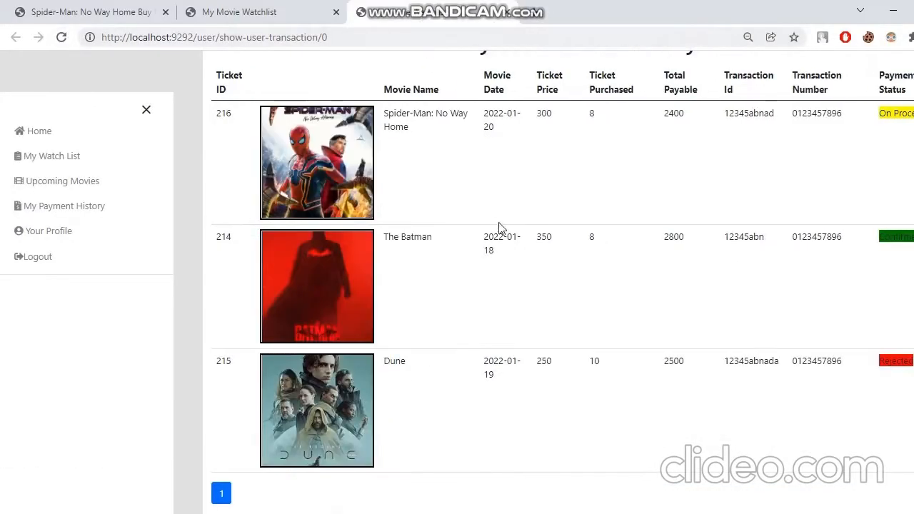
mouse_move(857, 248)
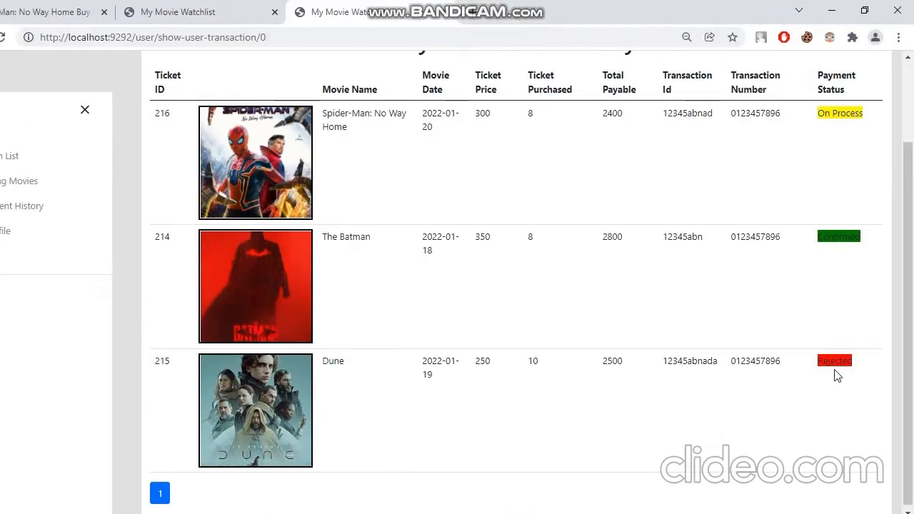
click(207, 11)
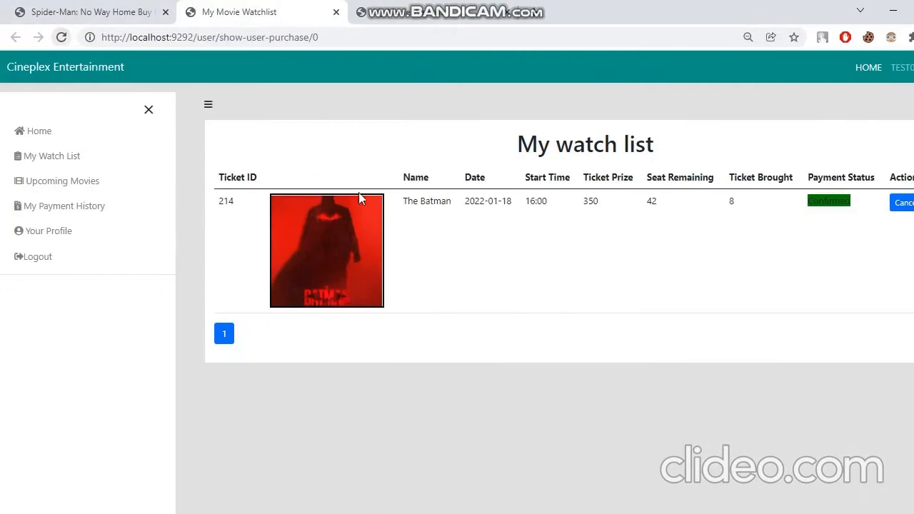
mouse_move(462, 277)
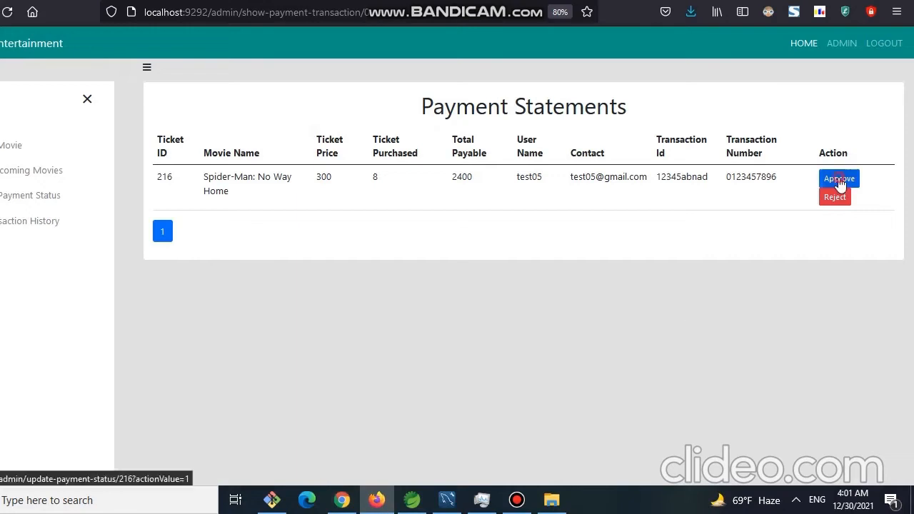
Approve the Spider-Man: No Way Home payment, refresh My Watch List, then review All Transaction History.
click(840, 179)
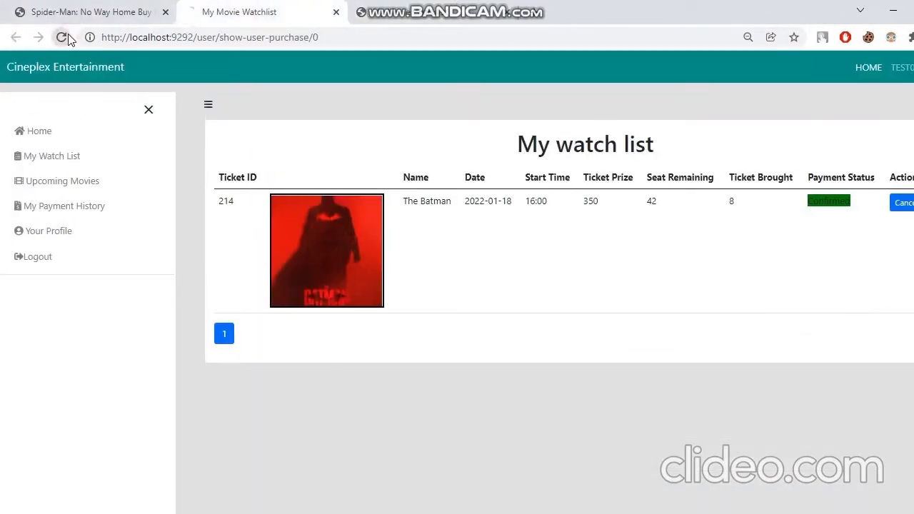
click(62, 37)
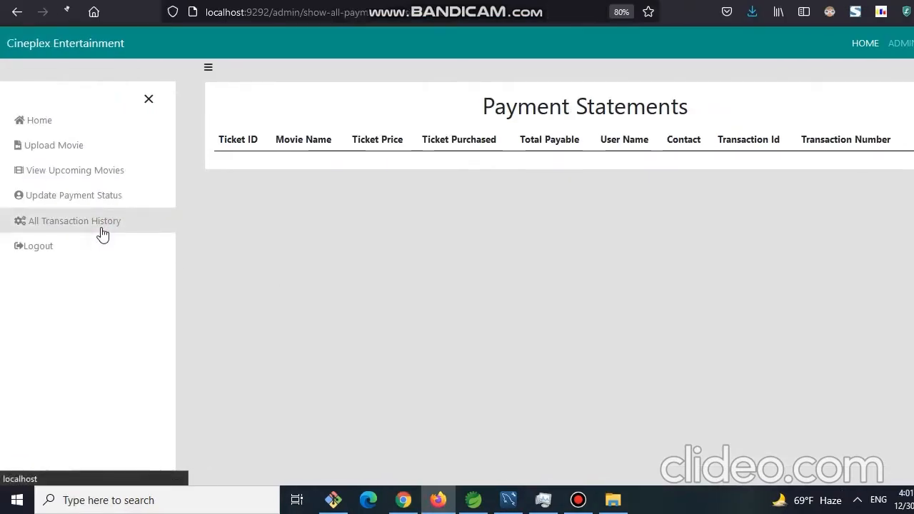
click(74, 220)
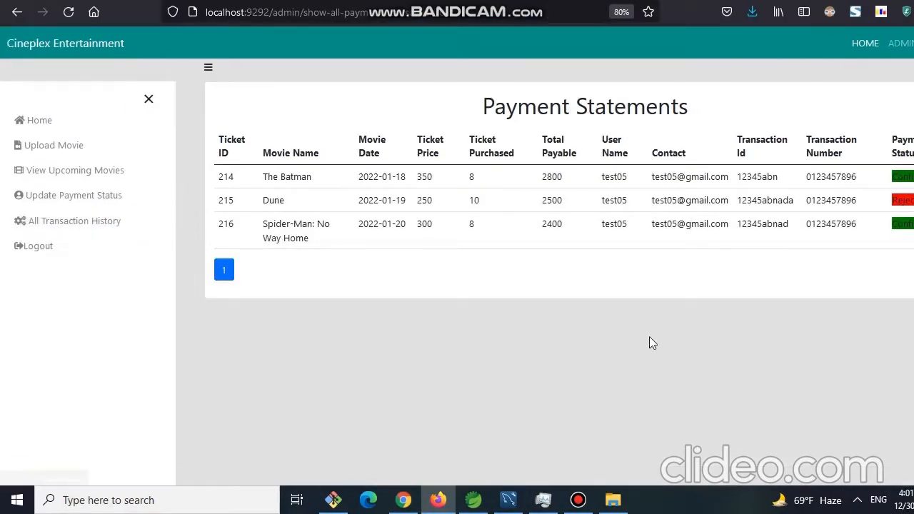
mouse_move(854, 244)
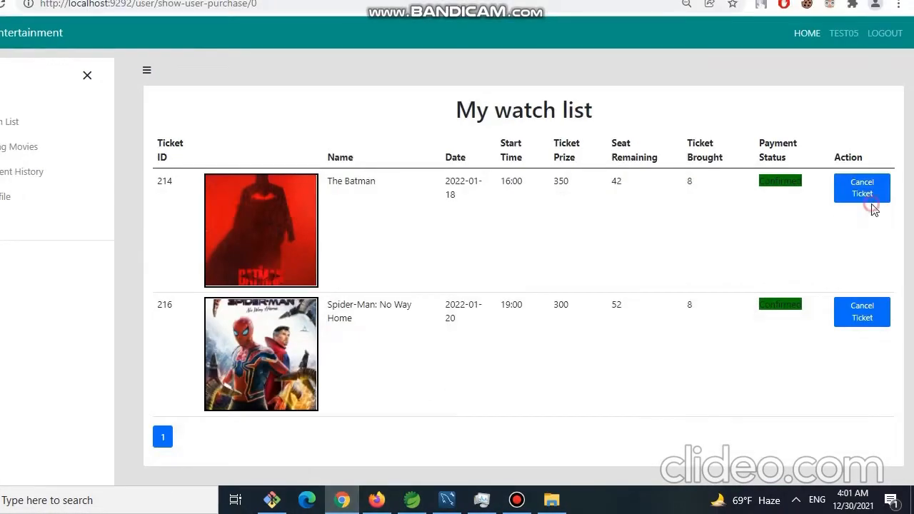
Refund 3 The Batman tickets via Cancel Ticket, leaving 5 booked.
click(863, 189)
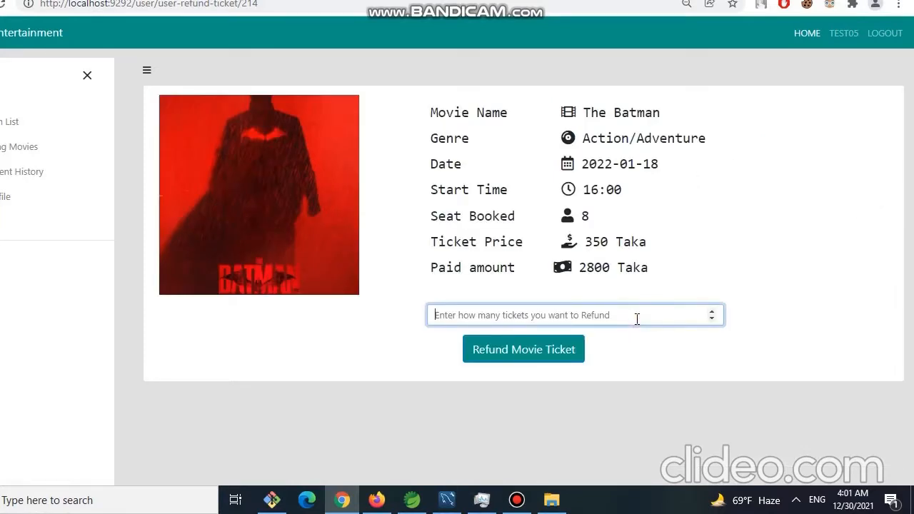
text(3)
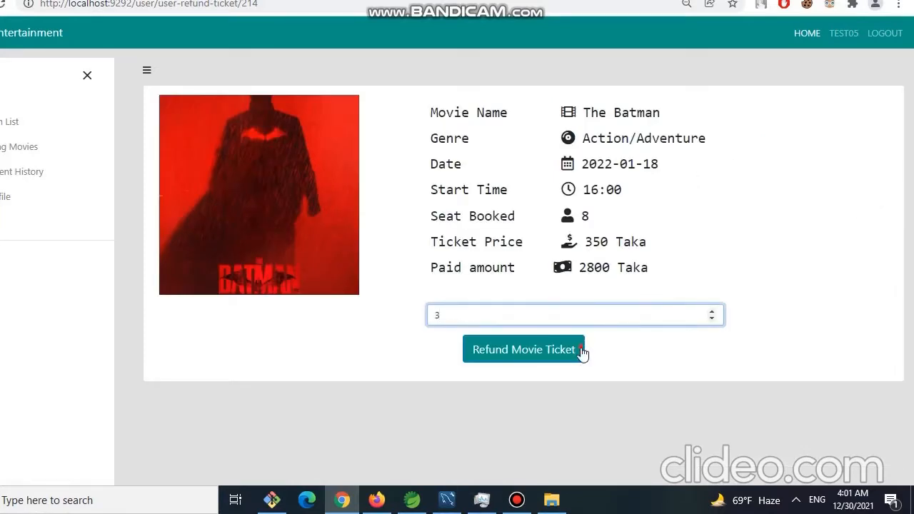
click(523, 348)
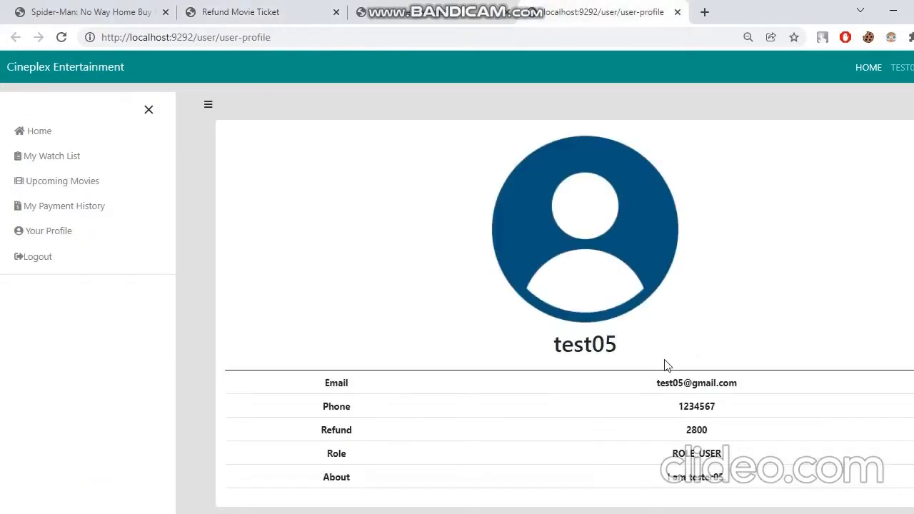
mouse_move(674, 400)
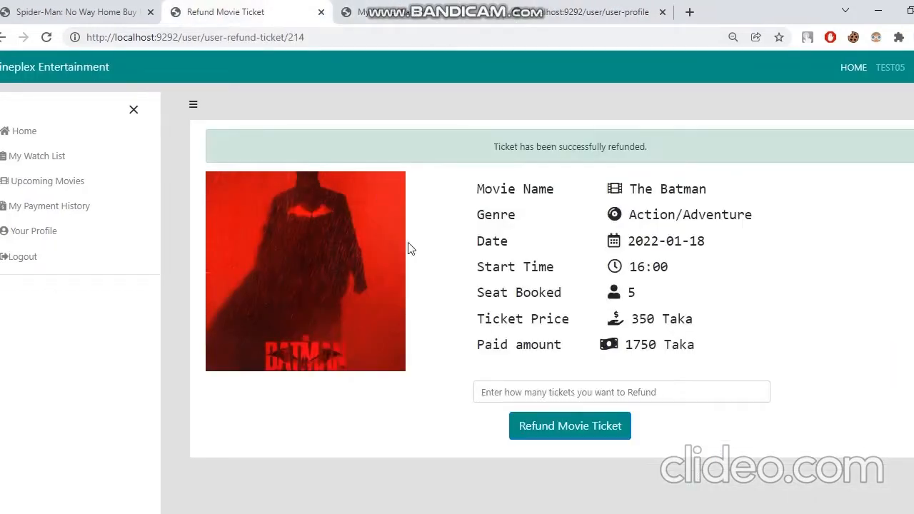
Request a refund of 10 Batman tickets, which is rejected as exceeding the booking.
text(1)
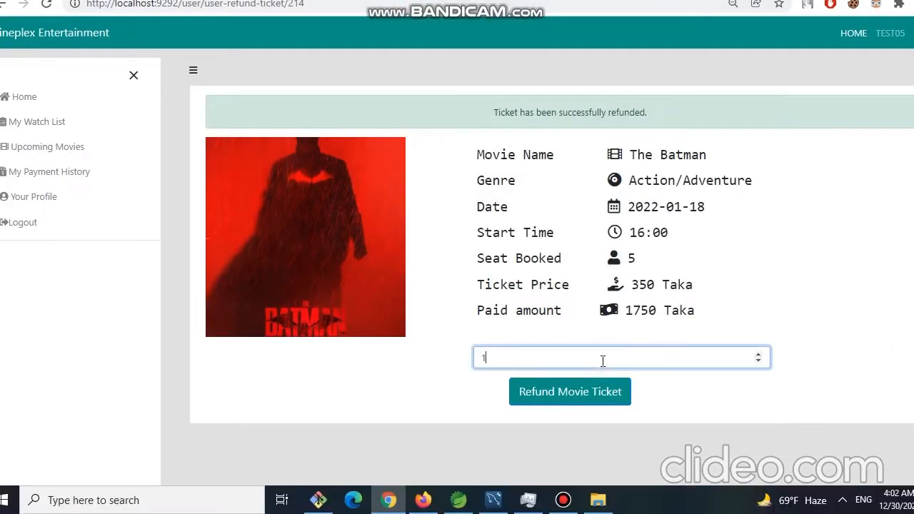
text(0)
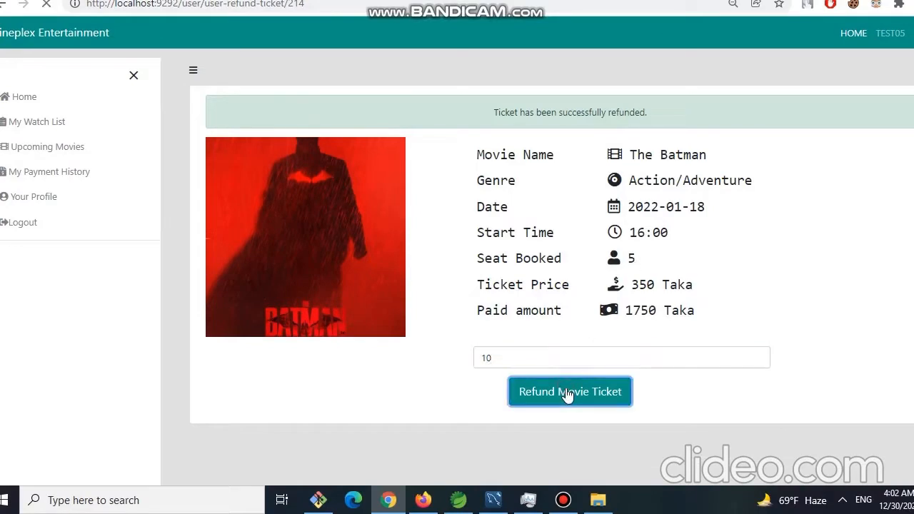
click(568, 391)
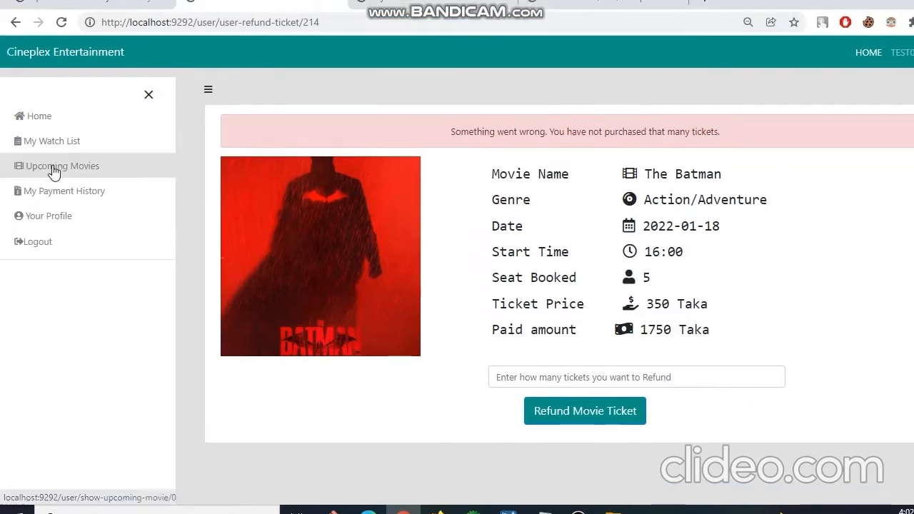
Refund all 8 Spider-Man: No Way Home tickets, bringing refunds to 5200, then log out test05.
click(51, 141)
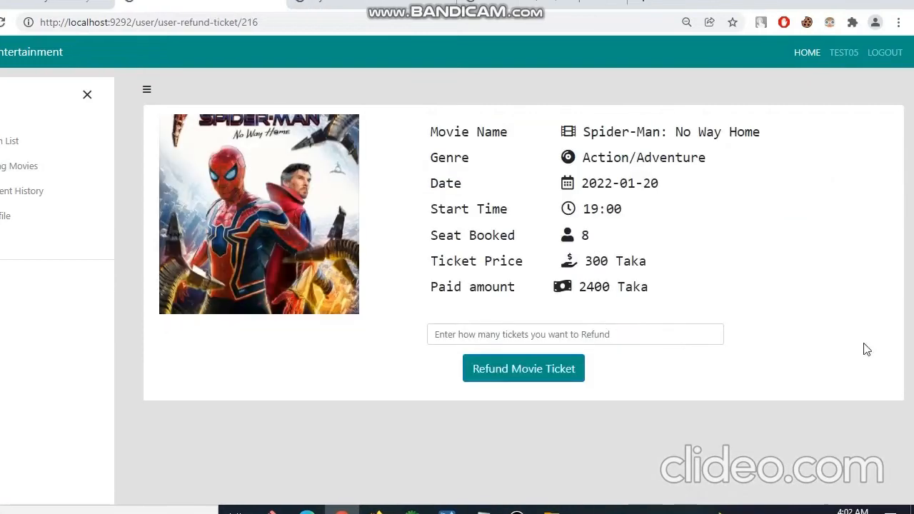
text(8)
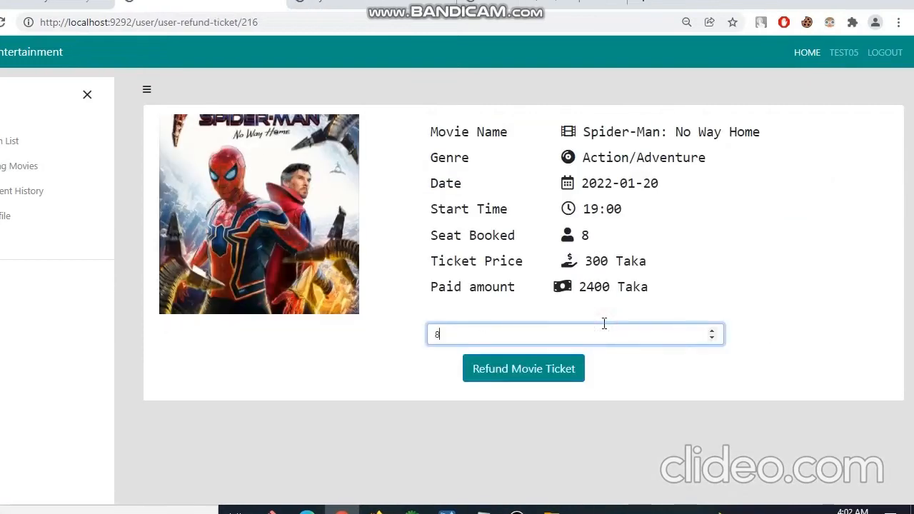
click(522, 369)
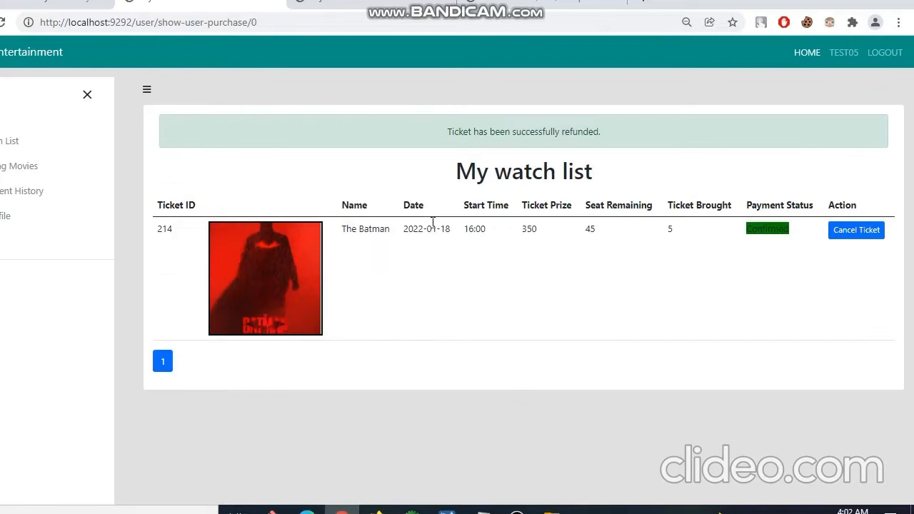
mouse_move(506, 257)
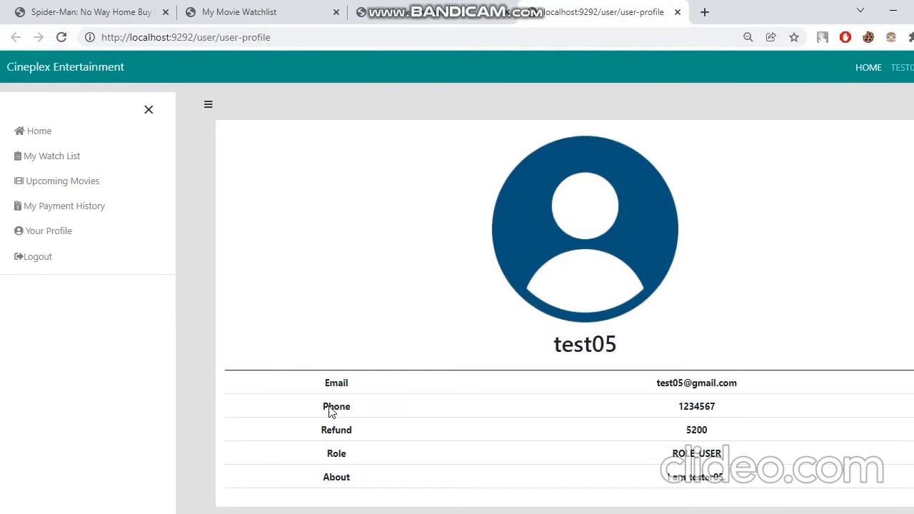
mouse_move(688, 409)
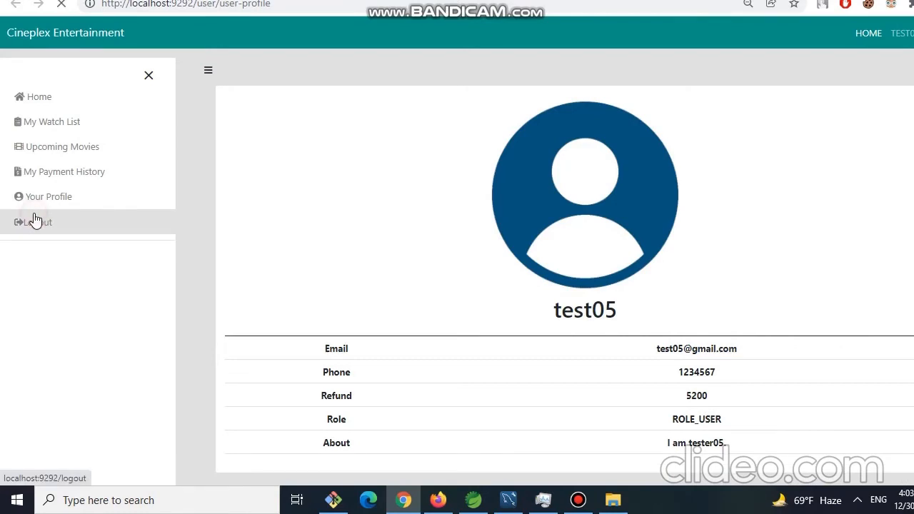
click(36, 222)
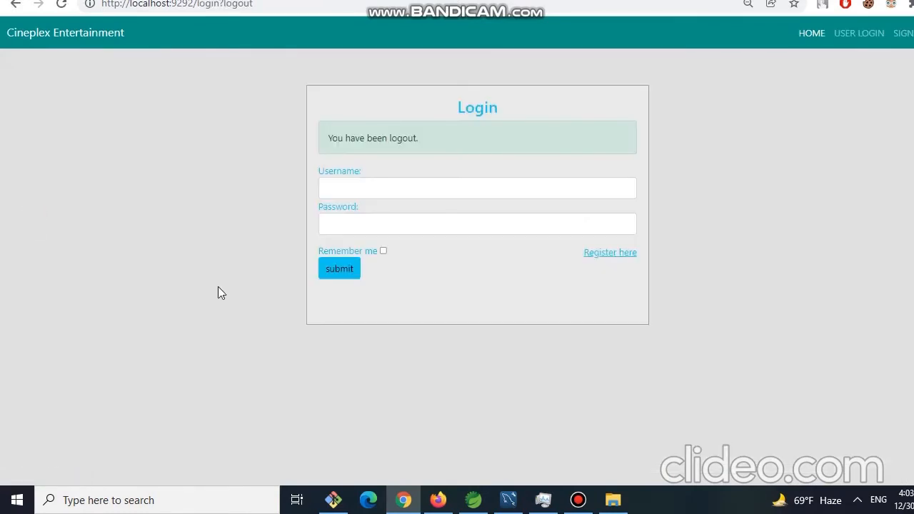